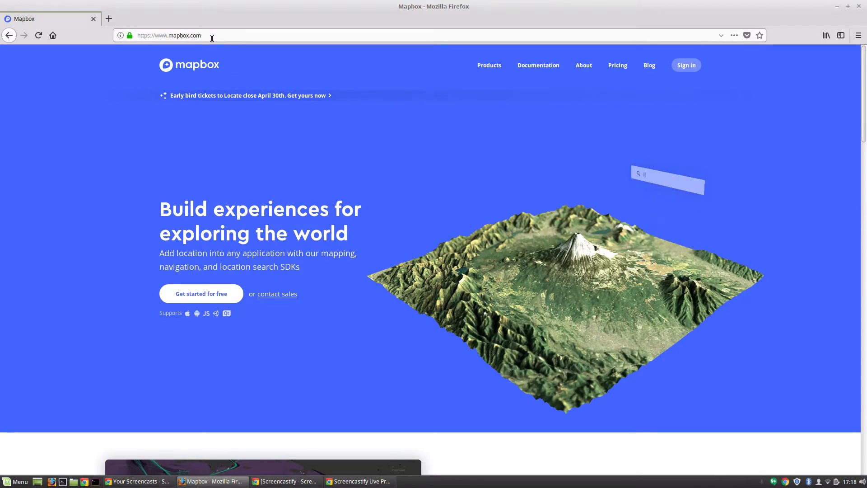
mouse_move(202, 294)
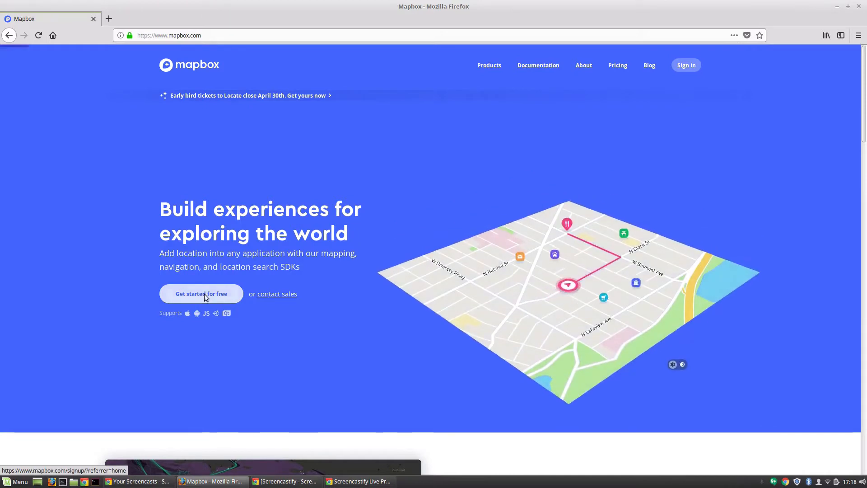
click(200, 293)
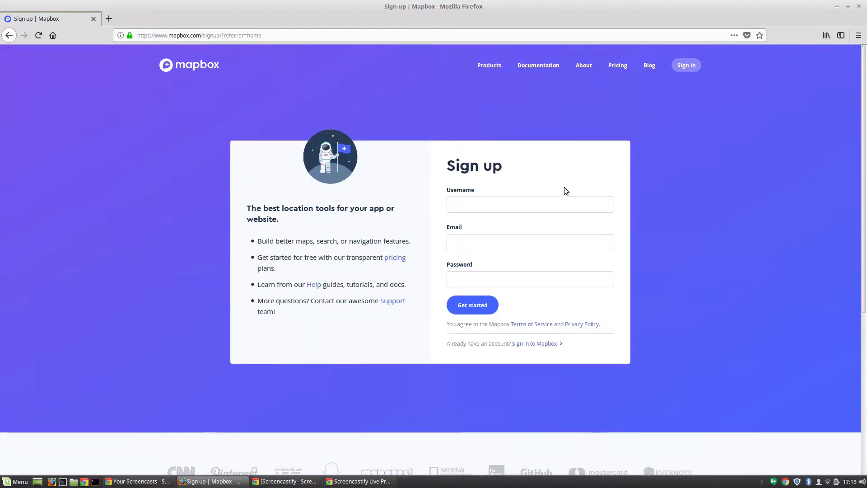
click(529, 204)
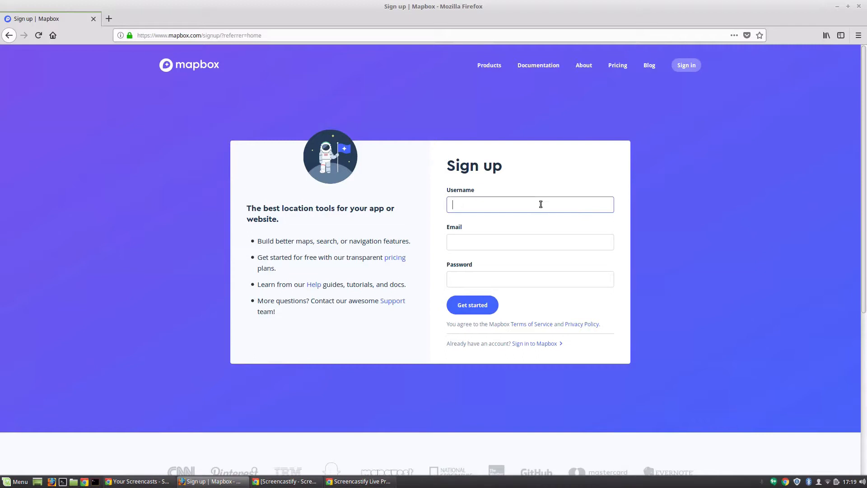
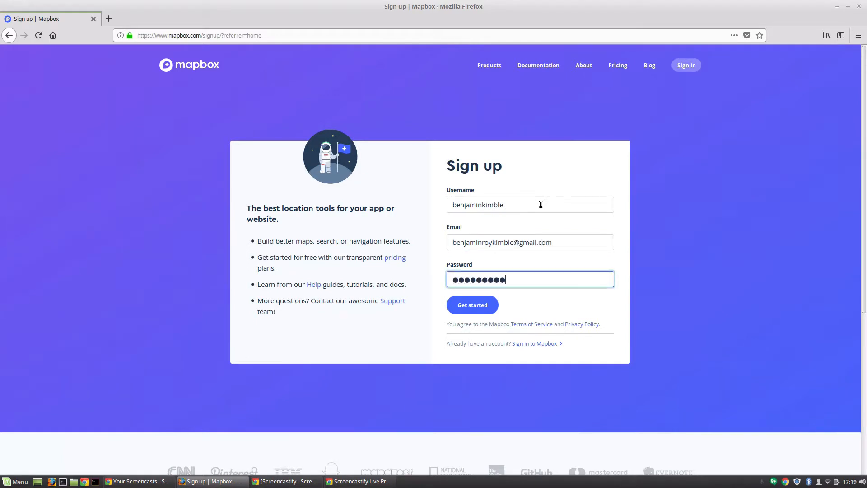
mouse_move(472, 305)
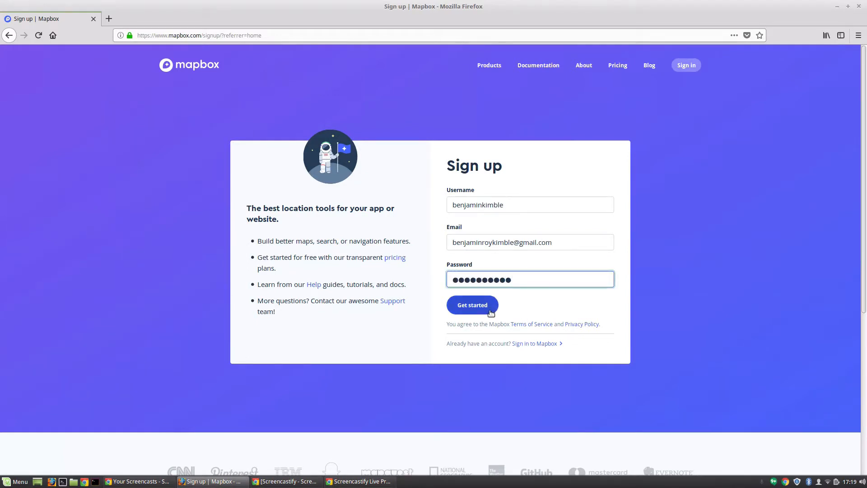
click(471, 305)
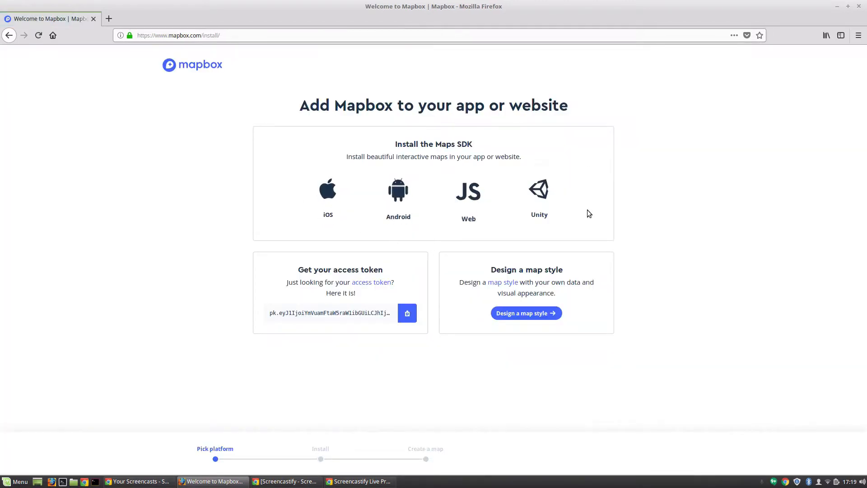
mouse_move(687, 253)
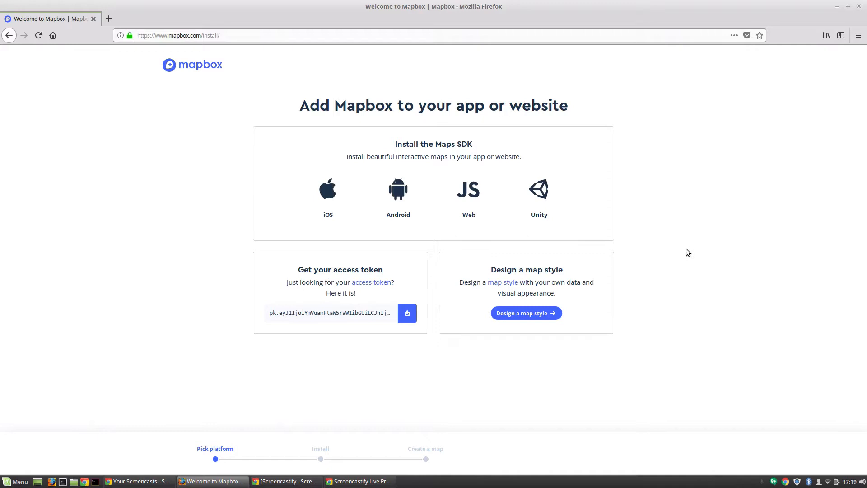
mouse_move(539, 194)
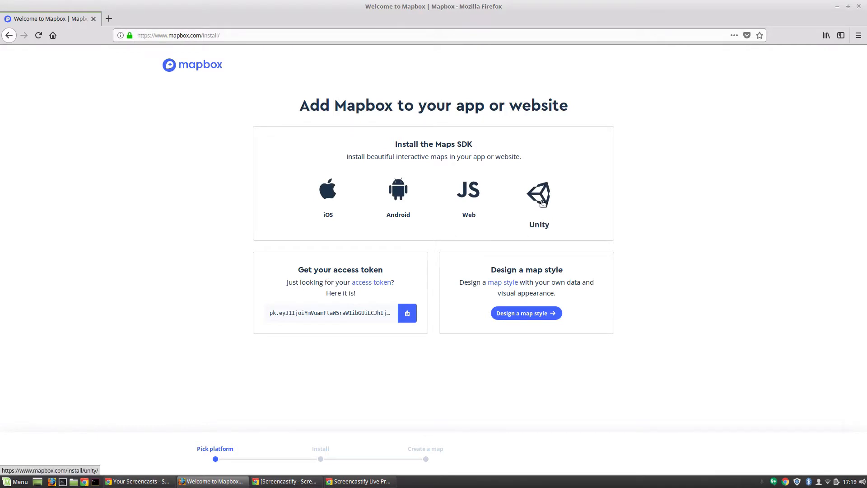
Step: Choose Unity and save the mapbox-unity-sdk_v1.4.1.unitypackage download
click(539, 194)
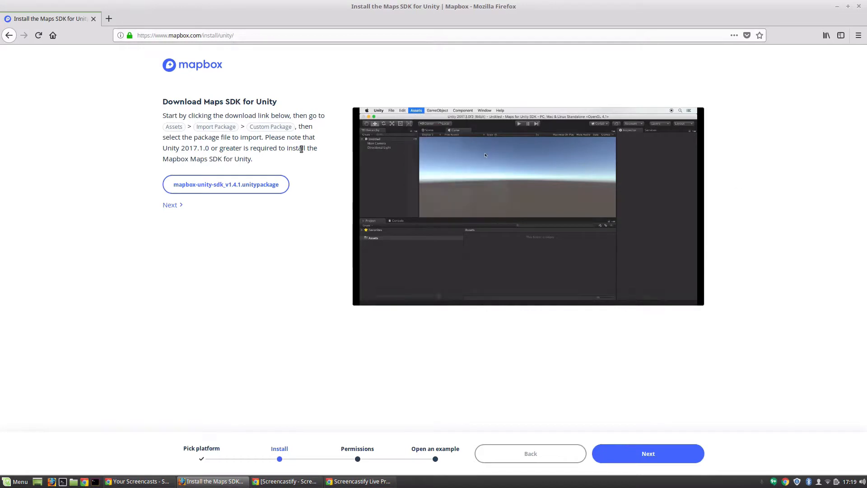
click(226, 184)
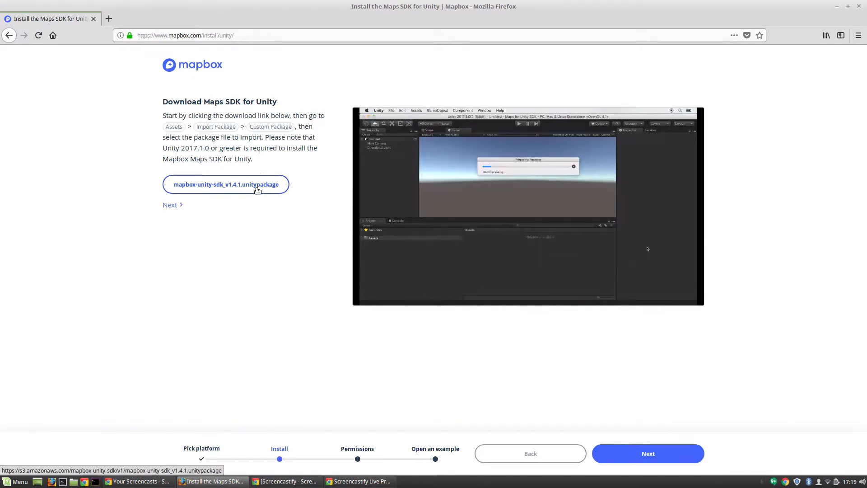
click(225, 185)
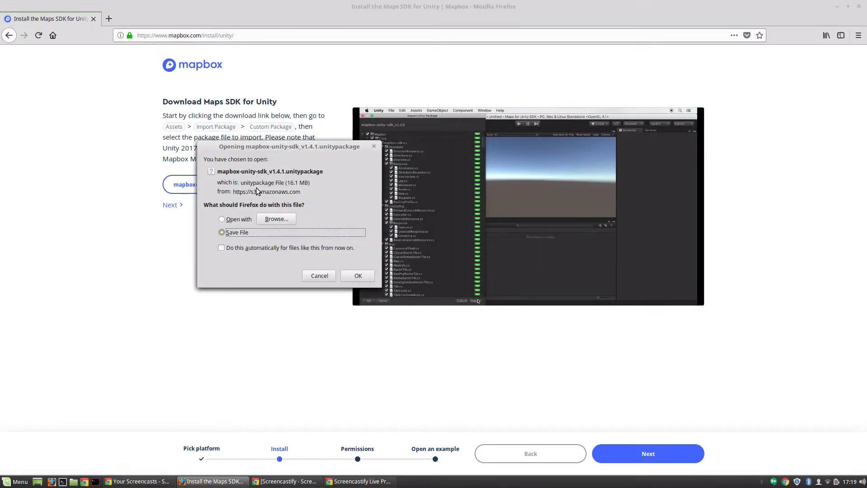
click(357, 276)
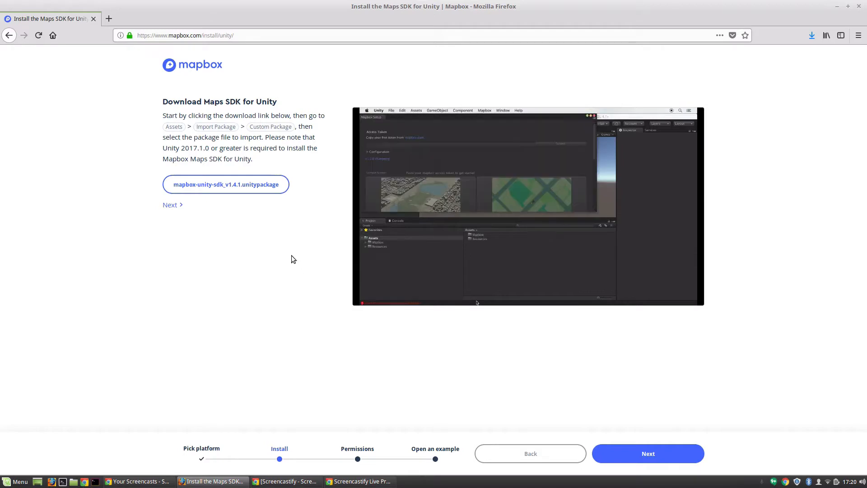
click(16, 481)
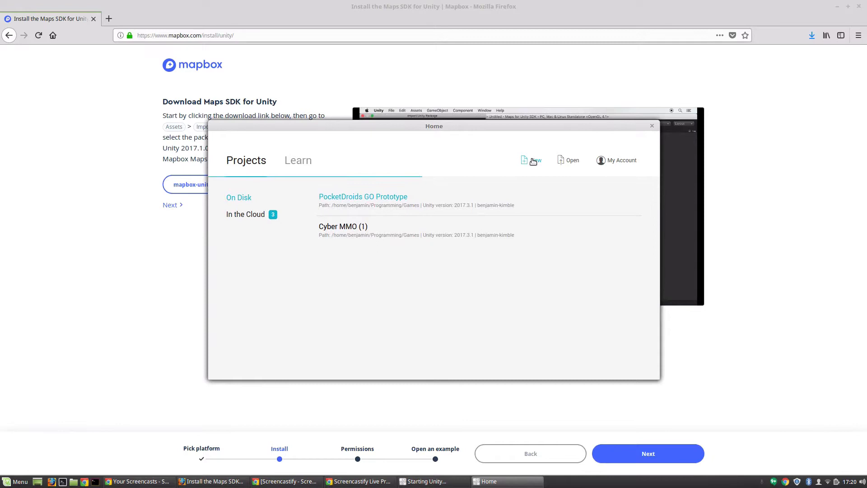
Step: Create a 3D project named PocketDroids GO in the Programming/Games folder
click(535, 160)
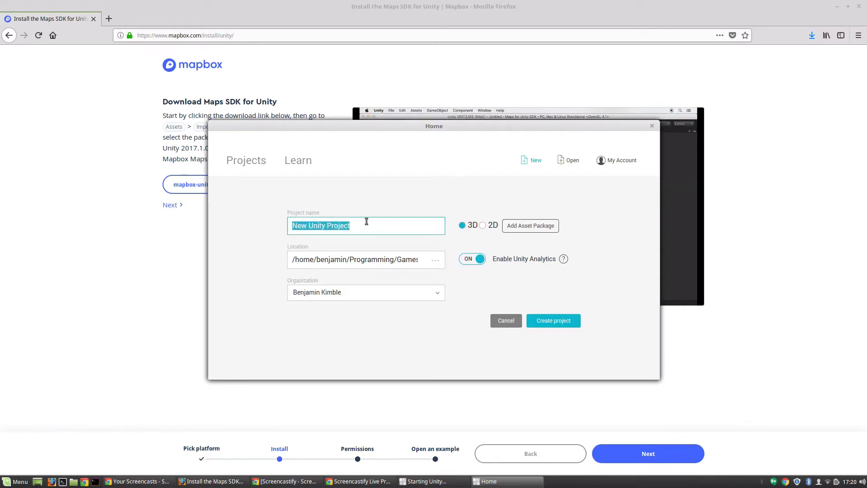
text(Pocketdroid)
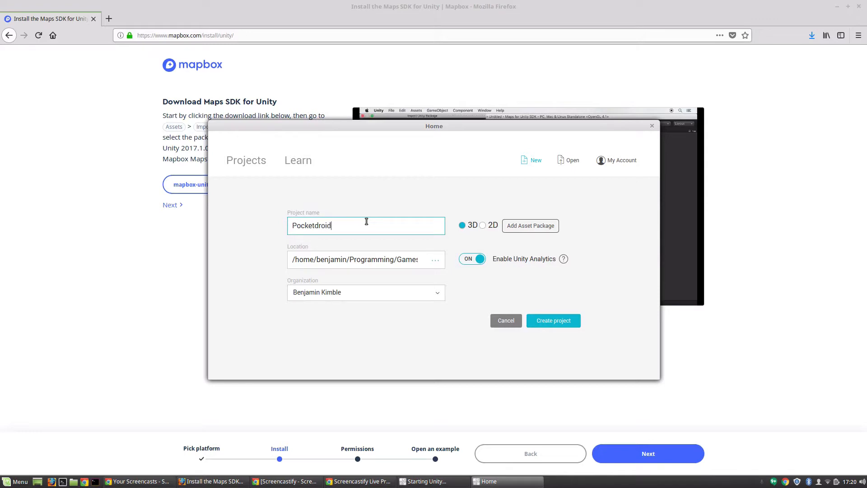
key(BackSpace)
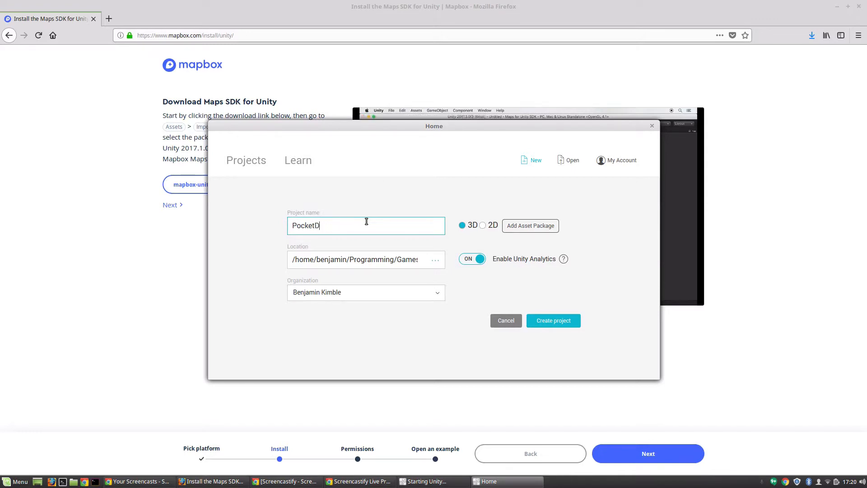
text(roids GO)
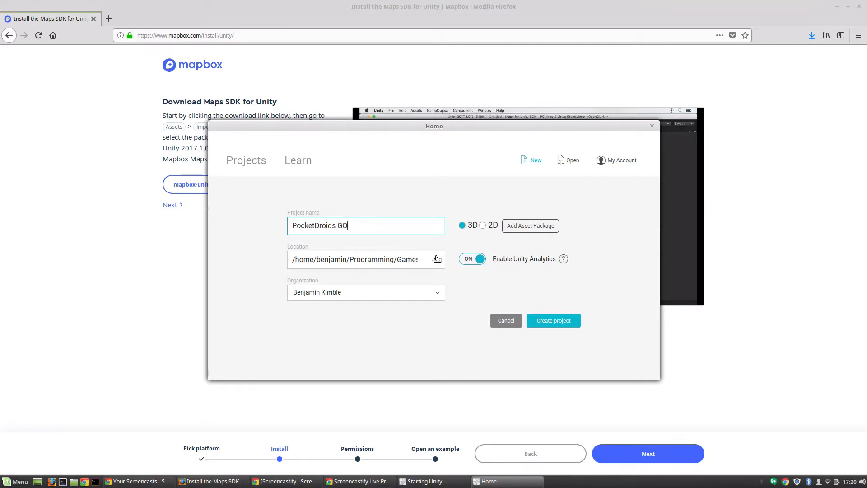
click(436, 259)
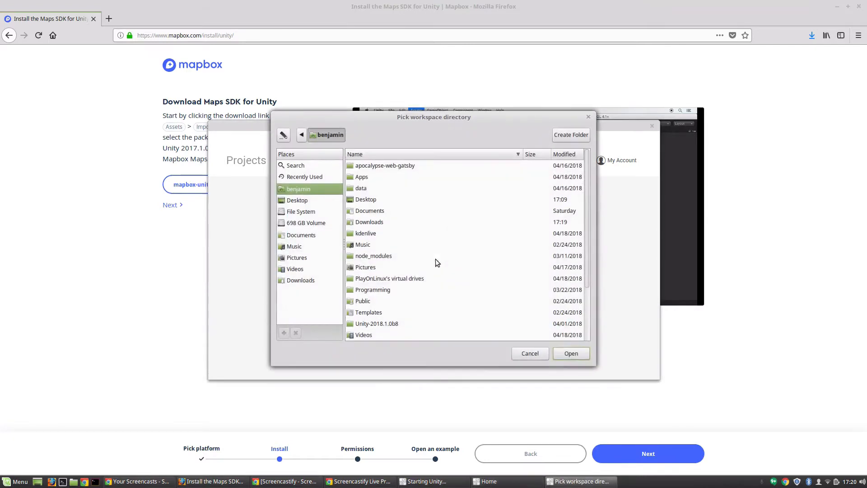
double_click(373, 289)
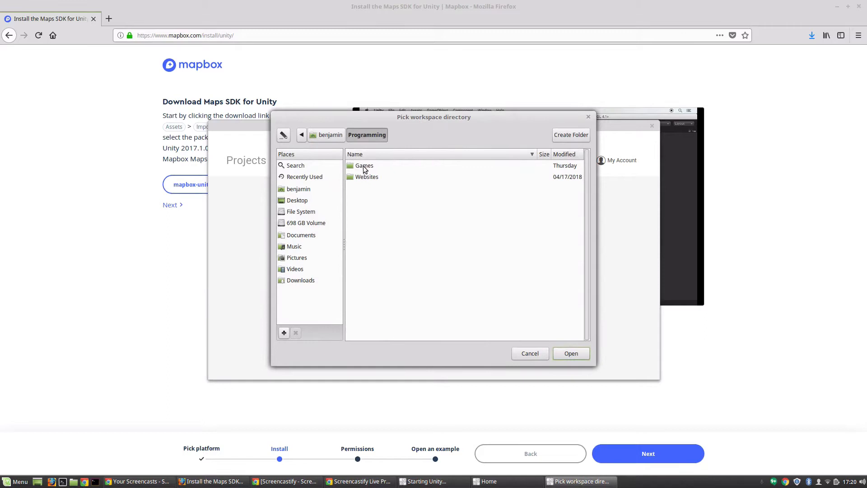
click(571, 353)
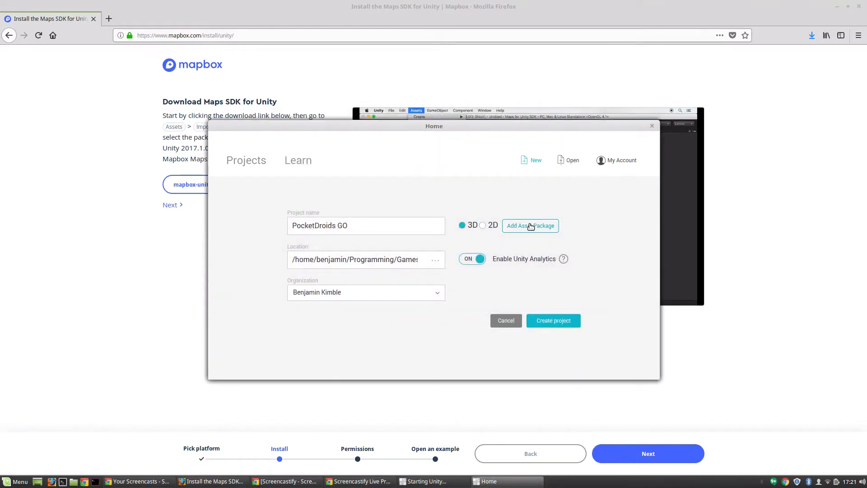
mouse_move(484, 299)
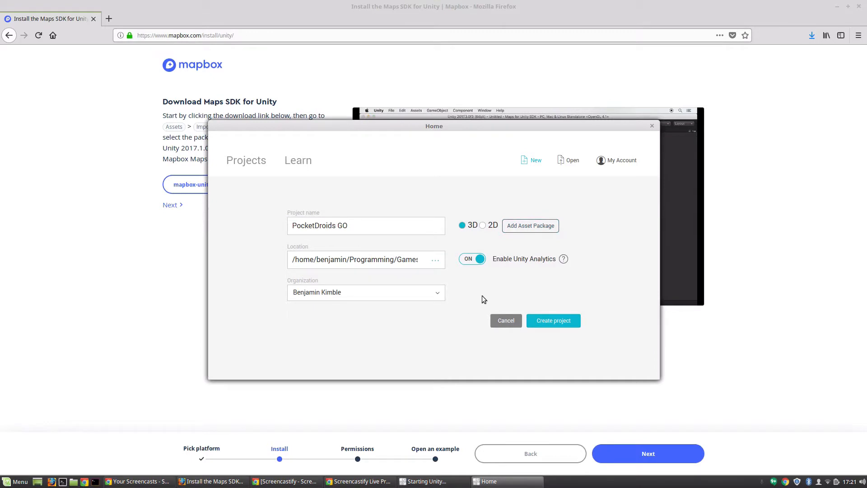
mouse_move(553, 321)
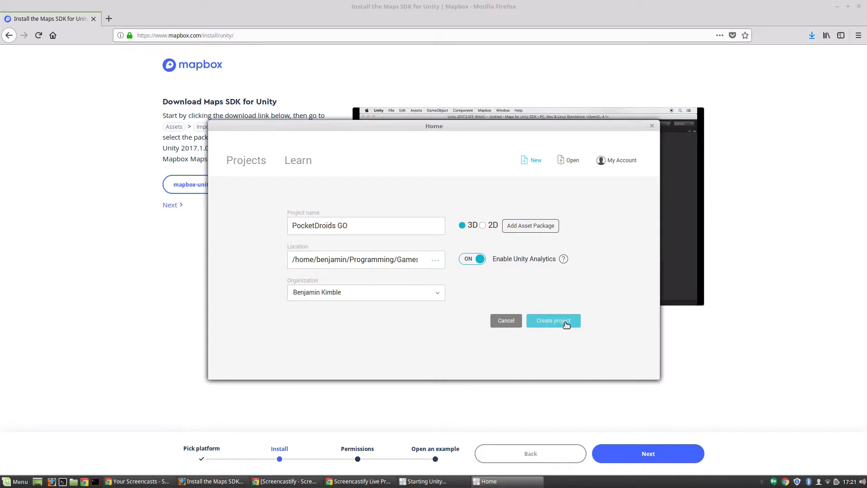
click(553, 320)
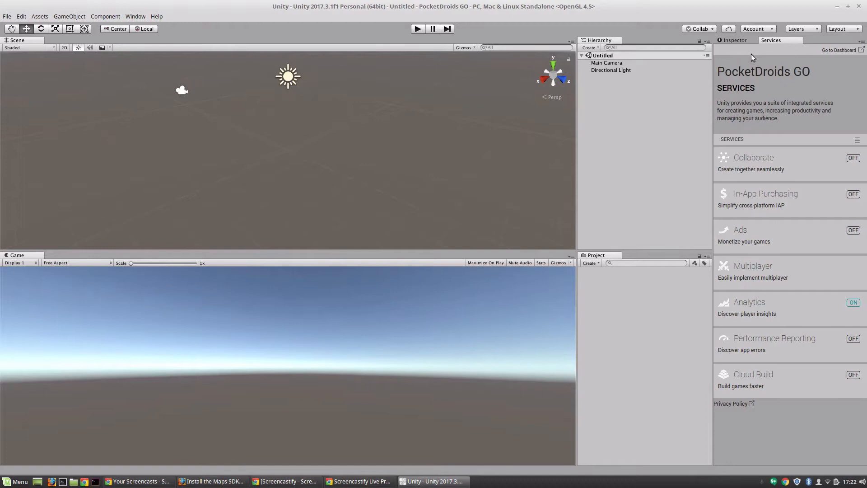
Step: Close the services overview and create Scenes, Models and Prefabs asset folders
click(734, 40)
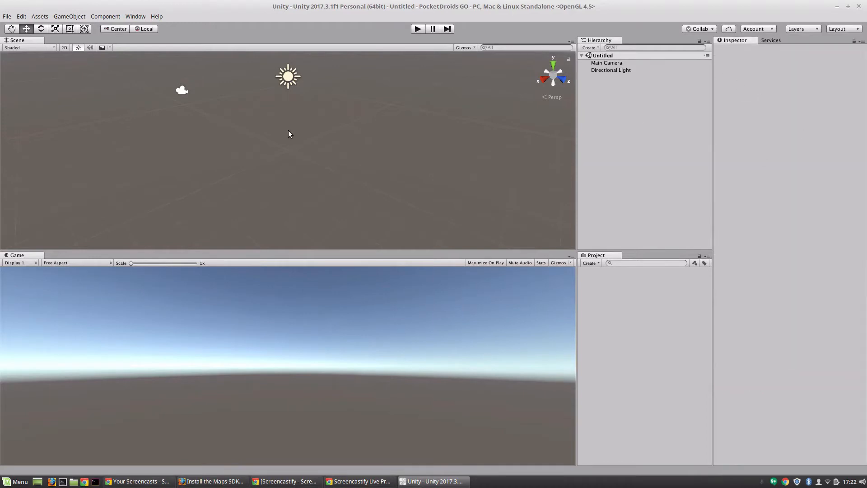
mouse_move(296, 64)
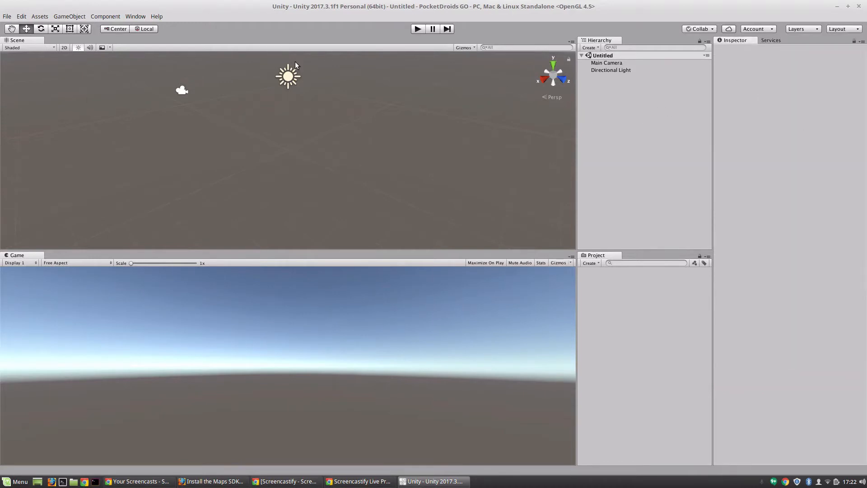
mouse_move(634, 312)
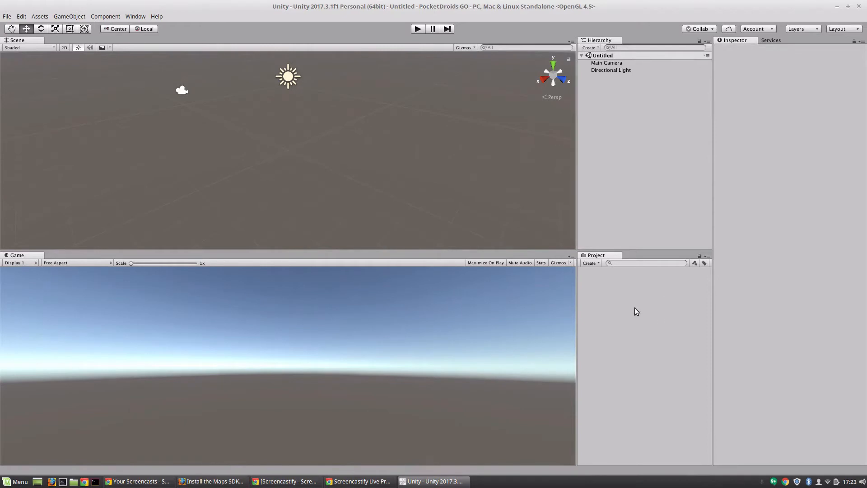
mouse_move(620, 301)
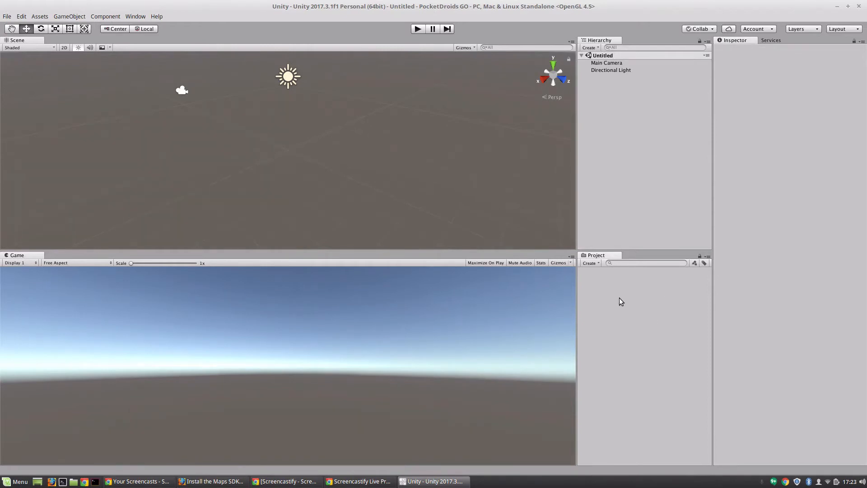
right_click(641, 301)
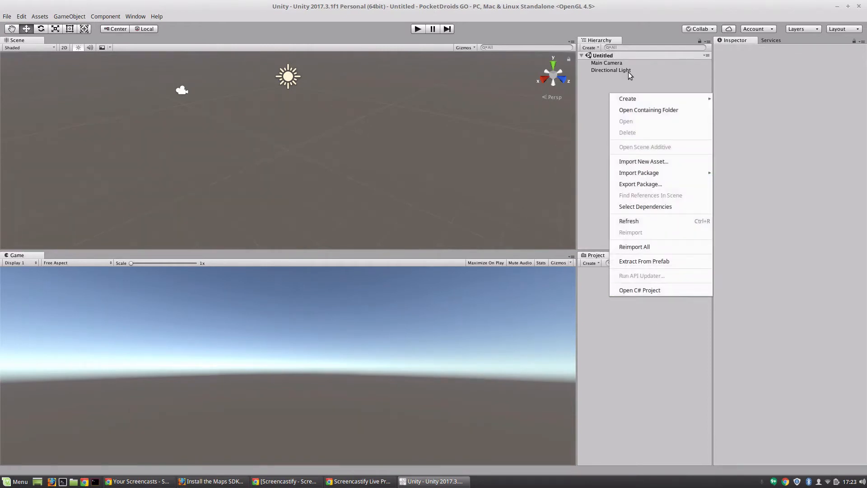
click(628, 99)
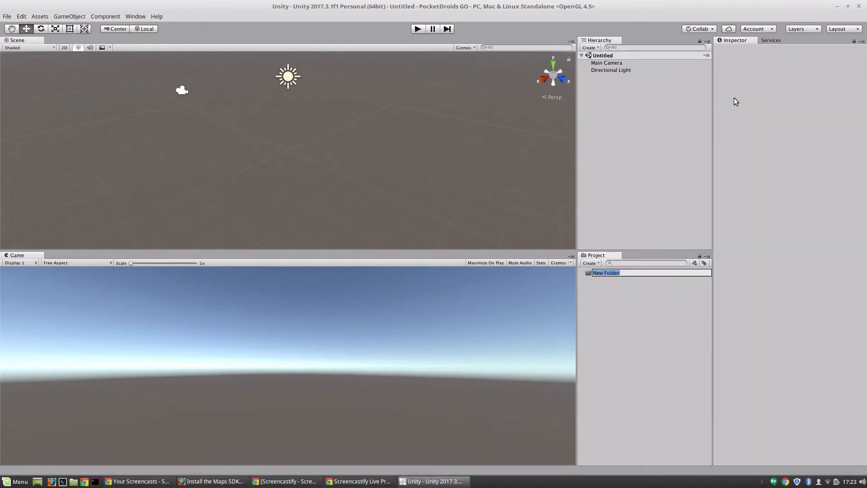
mouse_move(638, 303)
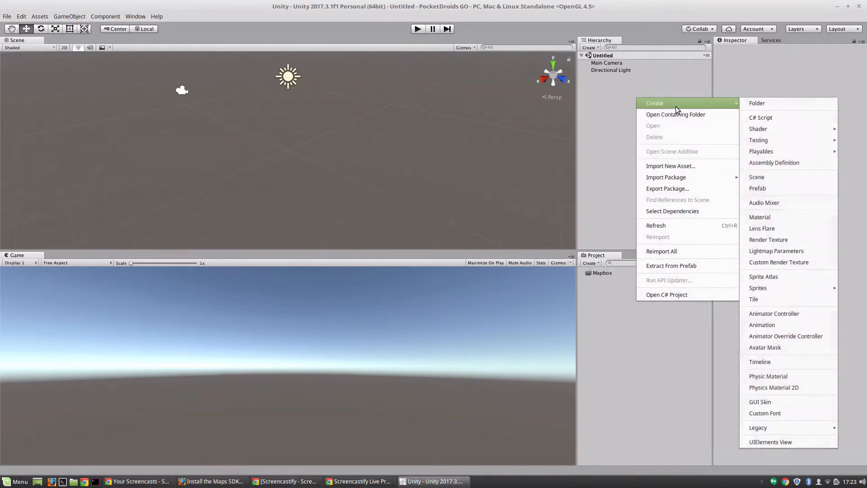
click(757, 103)
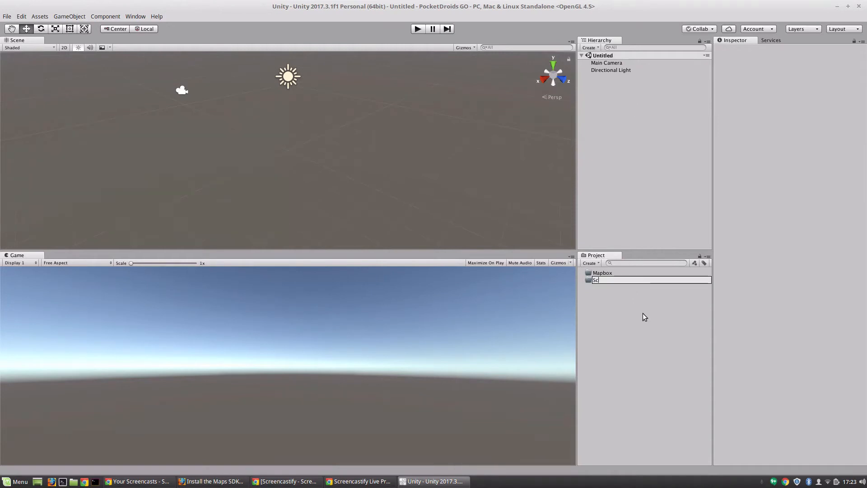
right_click(644, 317)
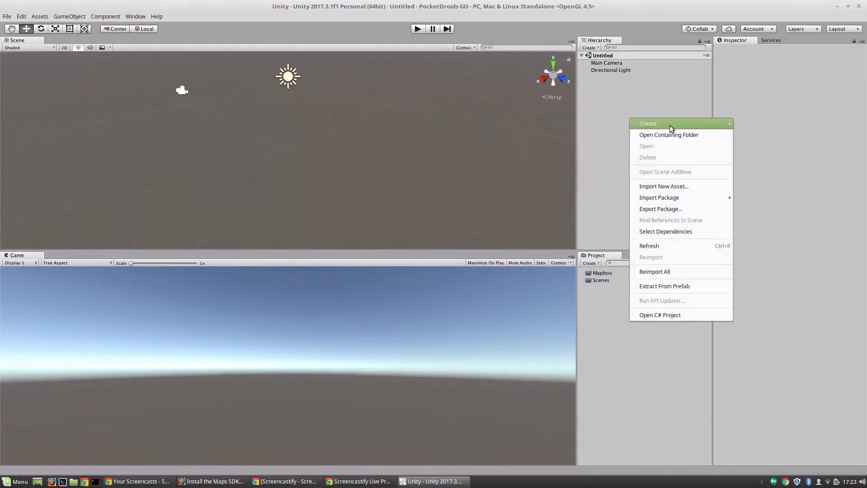
click(648, 124)
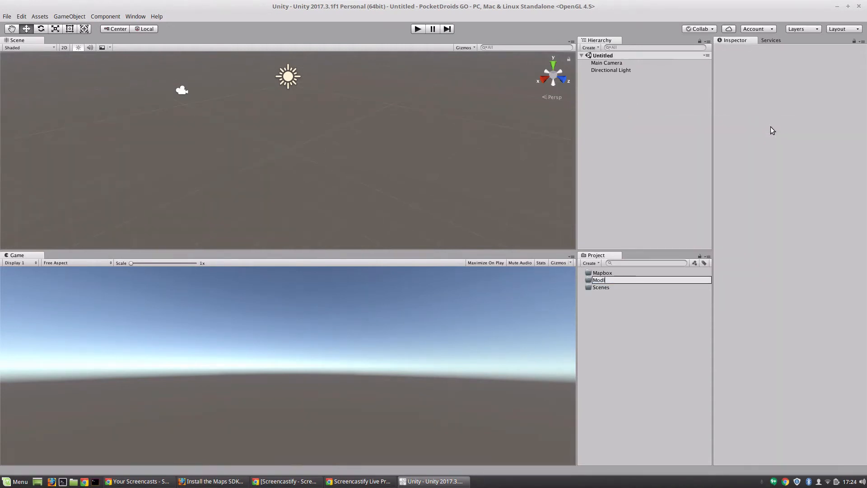
key(Return)
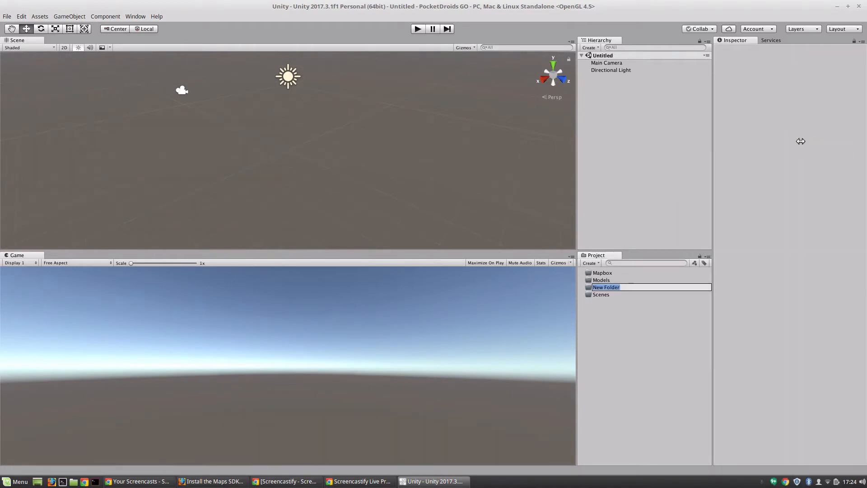
text(Prefabs)
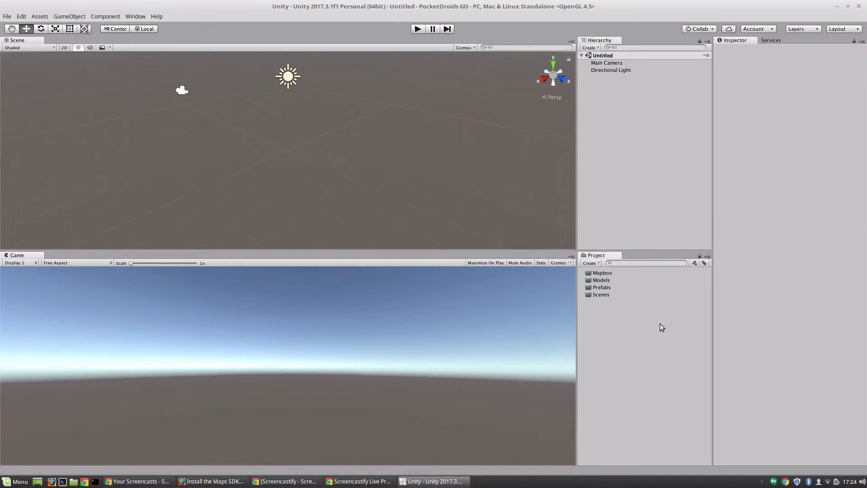
click(589, 263)
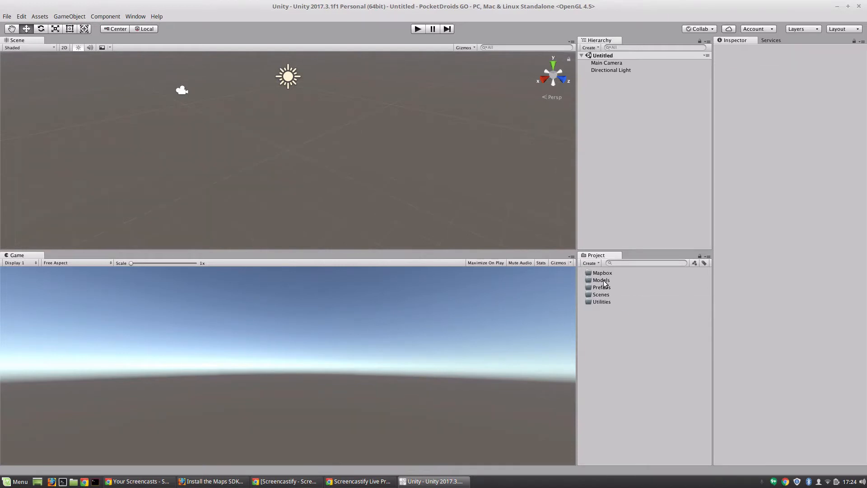
mouse_move(621, 295)
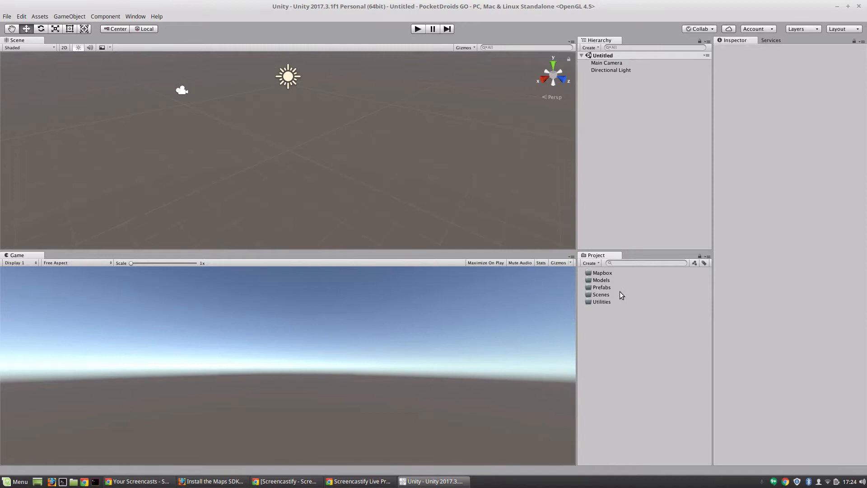
Step: Add the GUI and Utilities folders and check the finished folder list
right_click(621, 294)
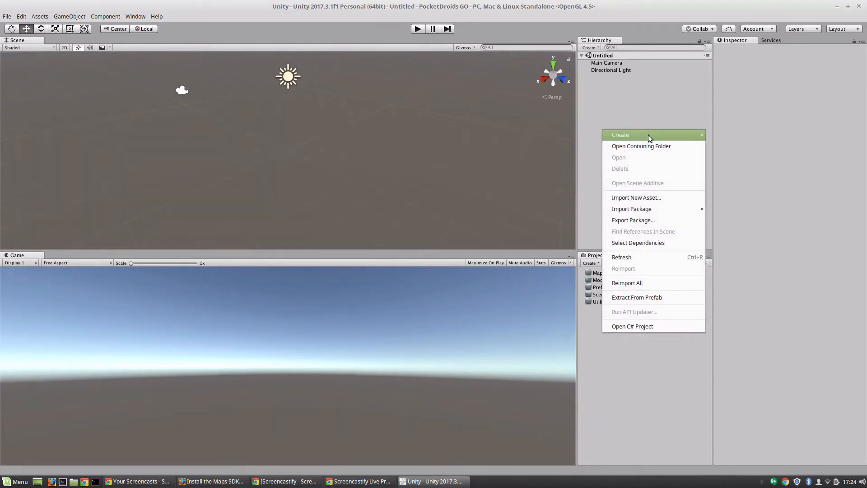
click(620, 135)
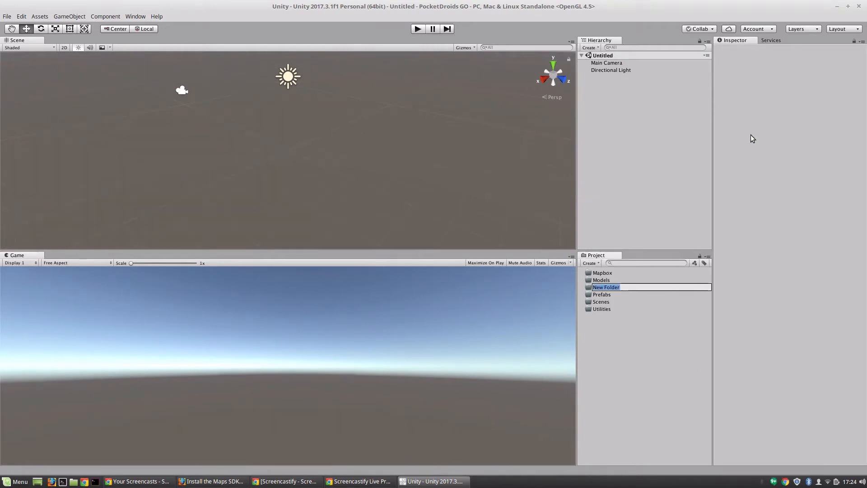
click(602, 287)
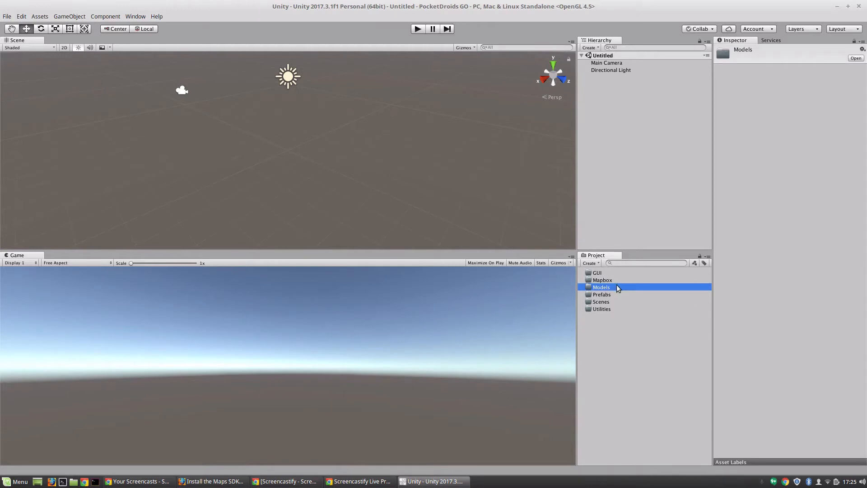
mouse_move(613, 284)
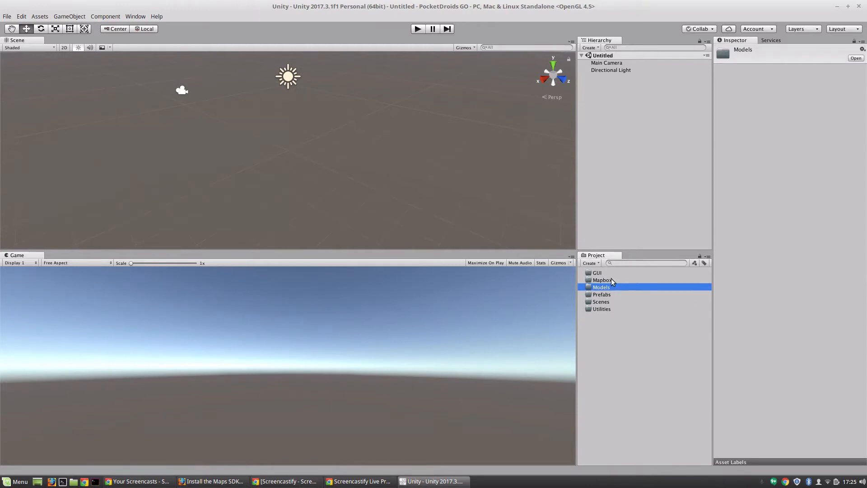
mouse_move(616, 279)
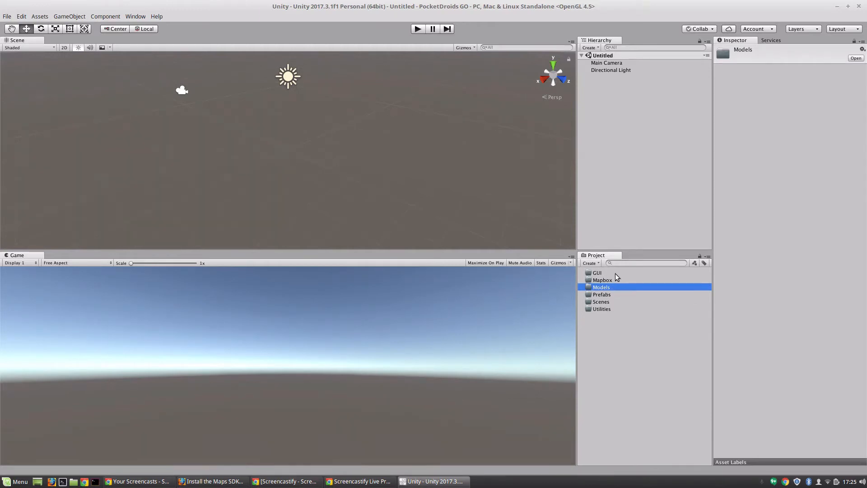
click(597, 272)
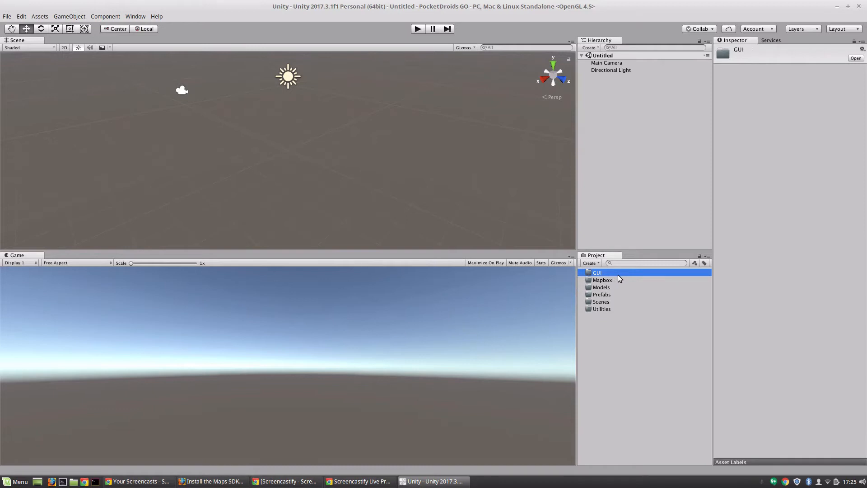
mouse_move(610, 301)
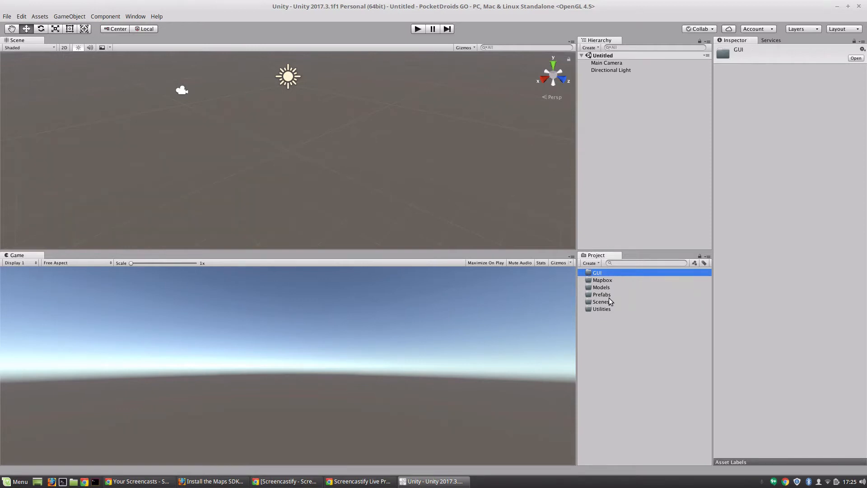
mouse_move(613, 298)
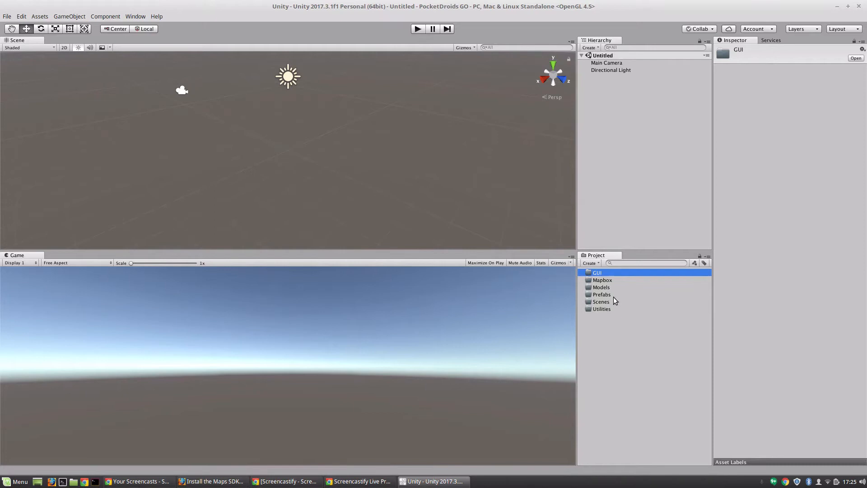
click(602, 309)
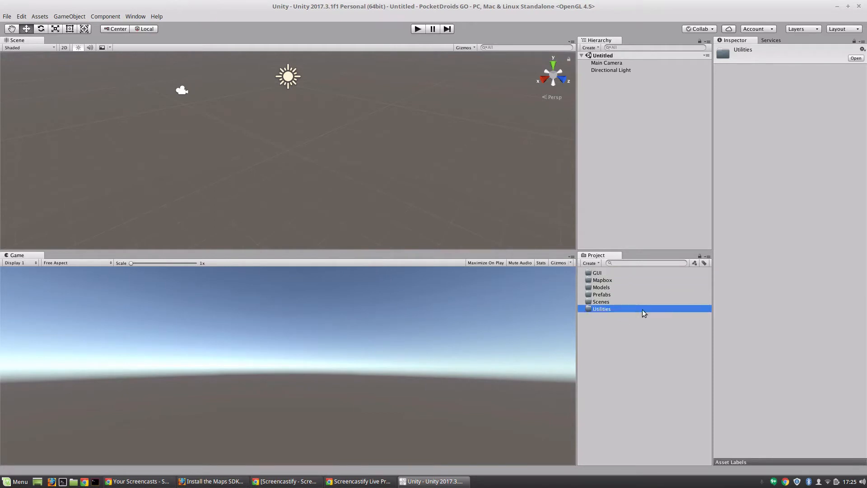
mouse_move(628, 333)
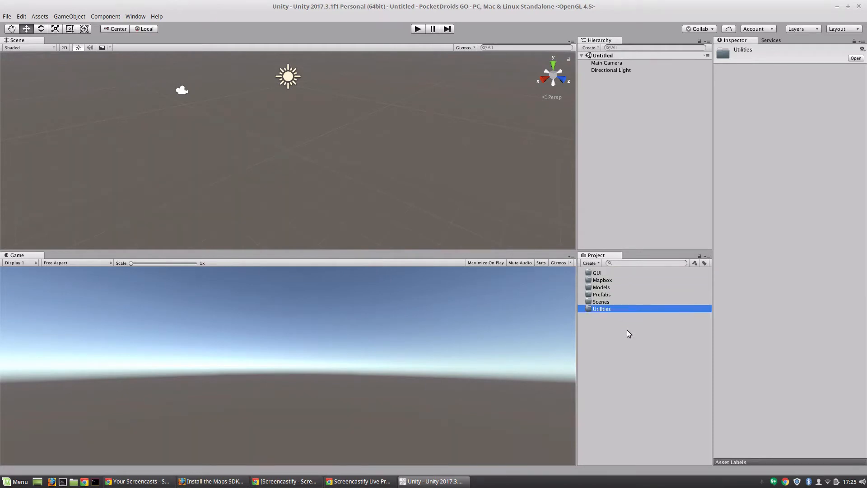
click(551, 206)
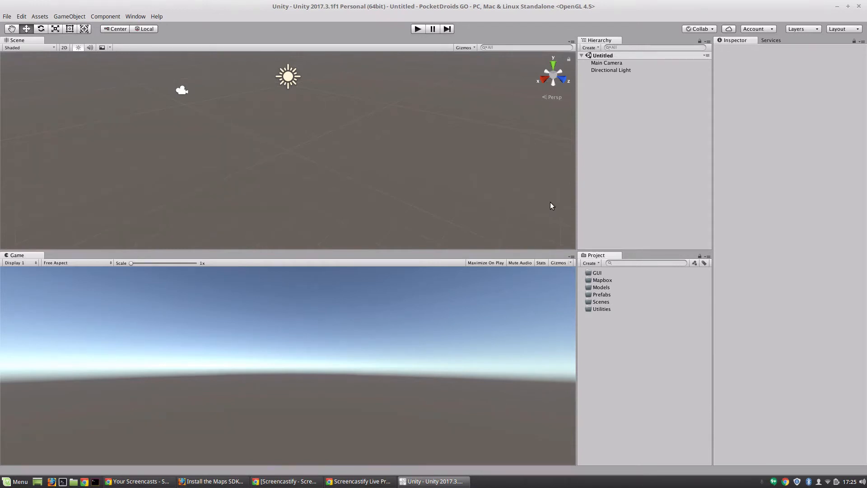
mouse_move(510, 197)
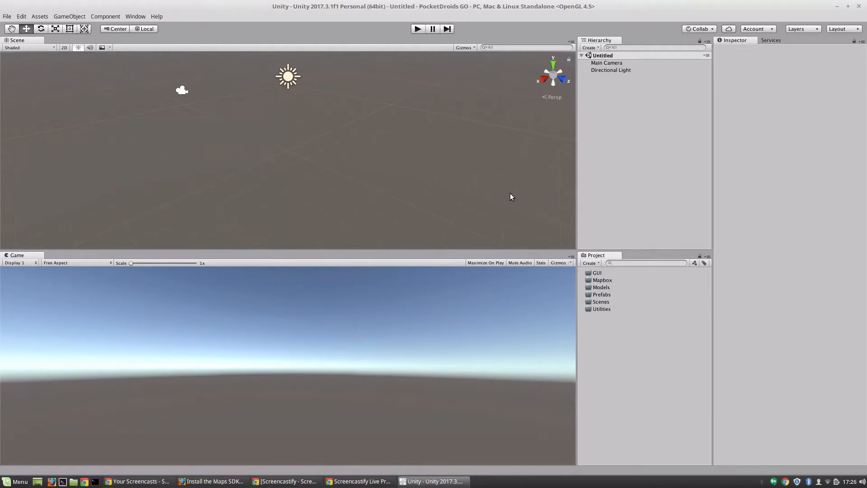
click(39, 16)
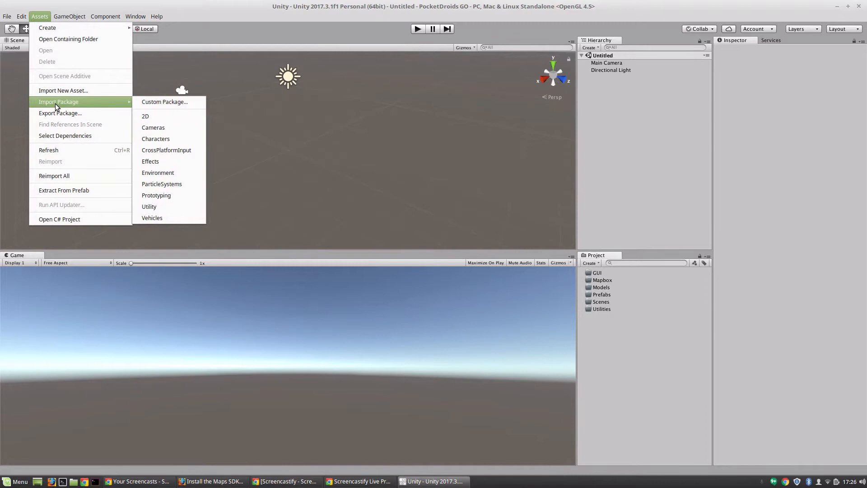
Step: Load the custom package mapbox-unity-sdk_v1.4.1(1).unitypackage from Downloads
click(165, 102)
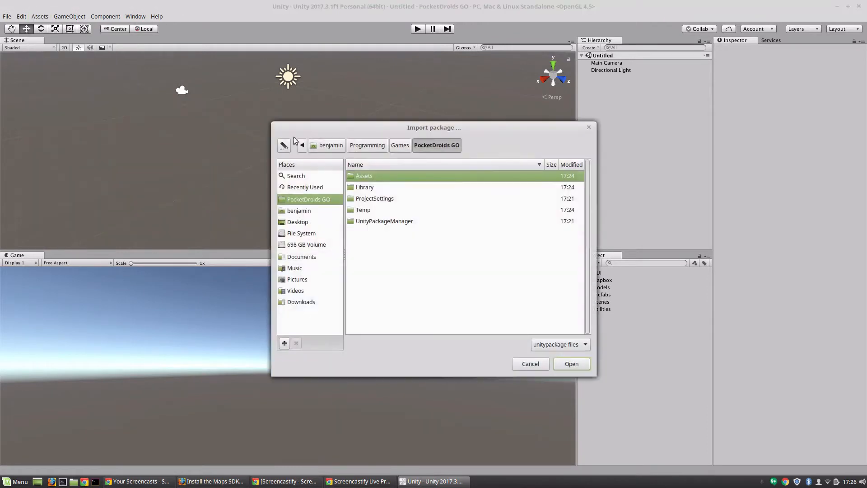
mouse_move(296, 271)
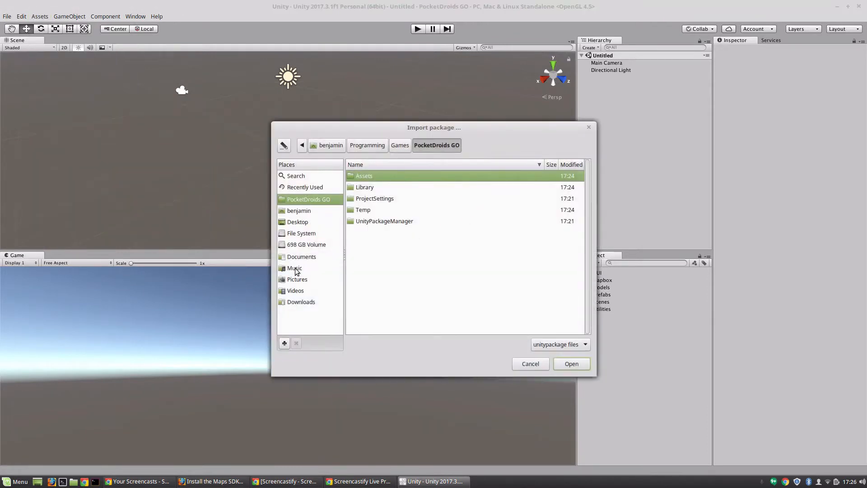
click(300, 301)
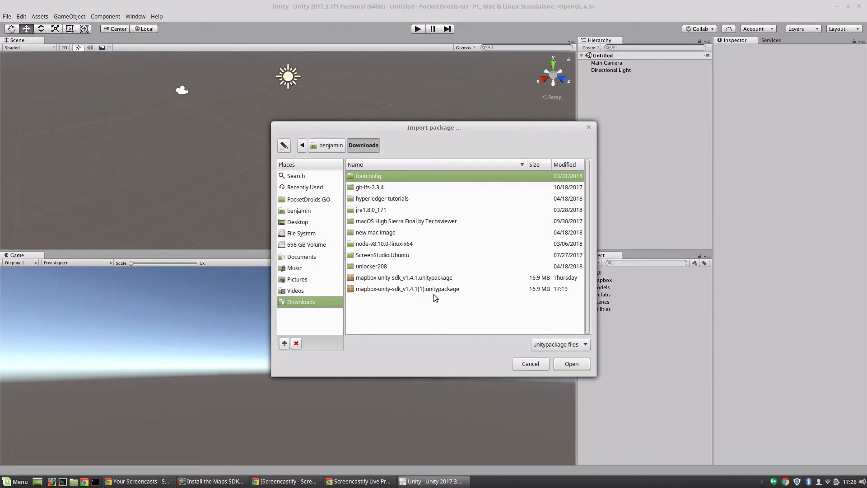
click(407, 288)
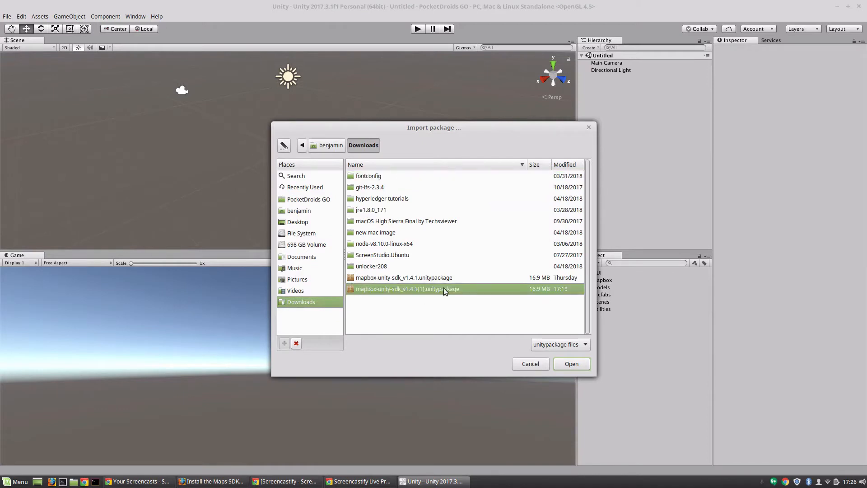
click(571, 363)
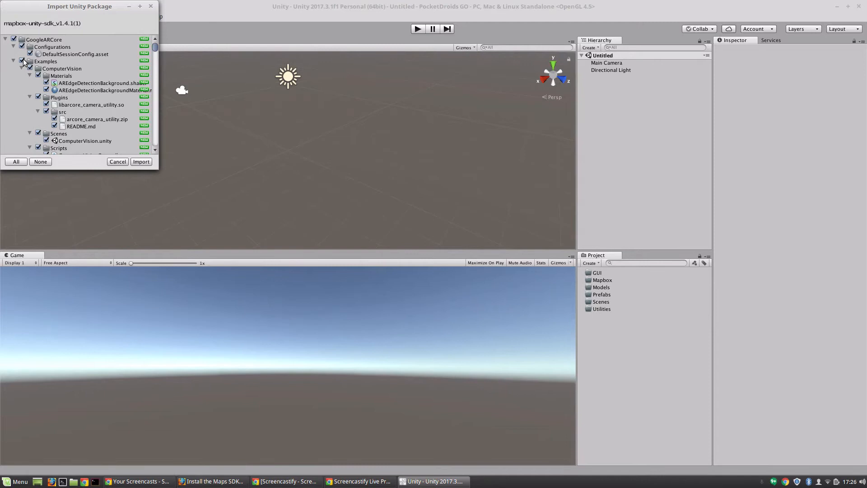
Step: Review the Mapbox SDK package contents and import every item
scroll(down, 3)
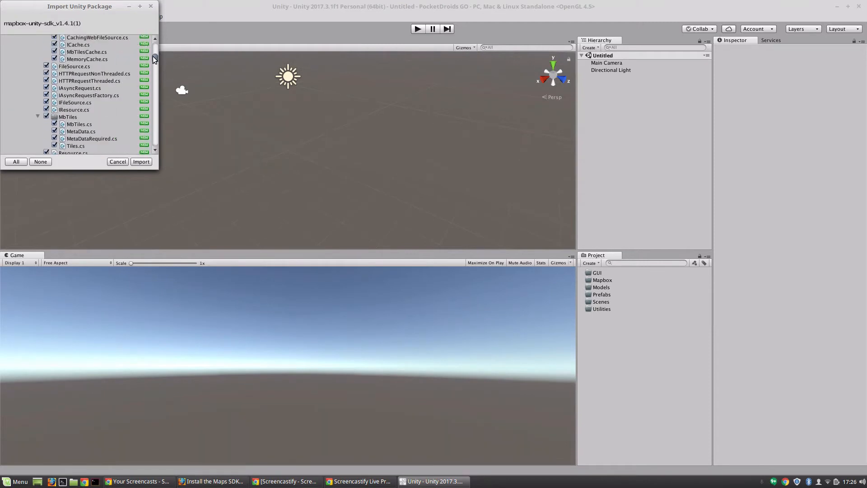
scroll(down, 3)
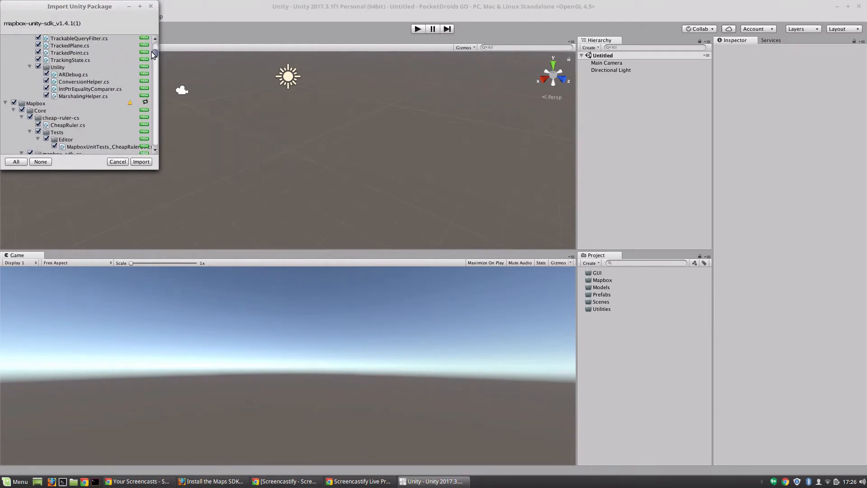
scroll(up, 3)
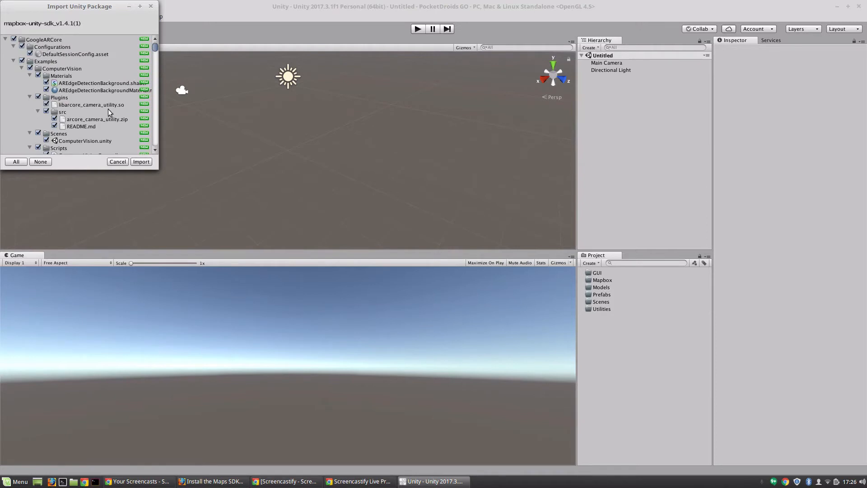
mouse_move(122, 146)
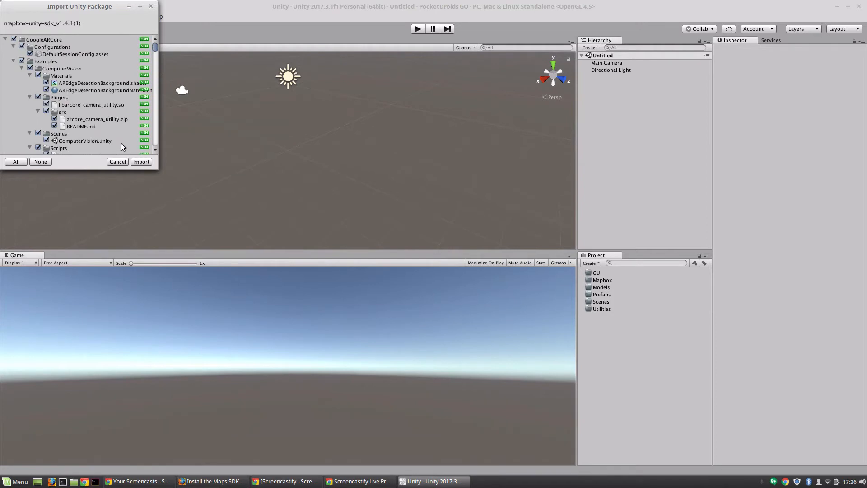
mouse_move(131, 158)
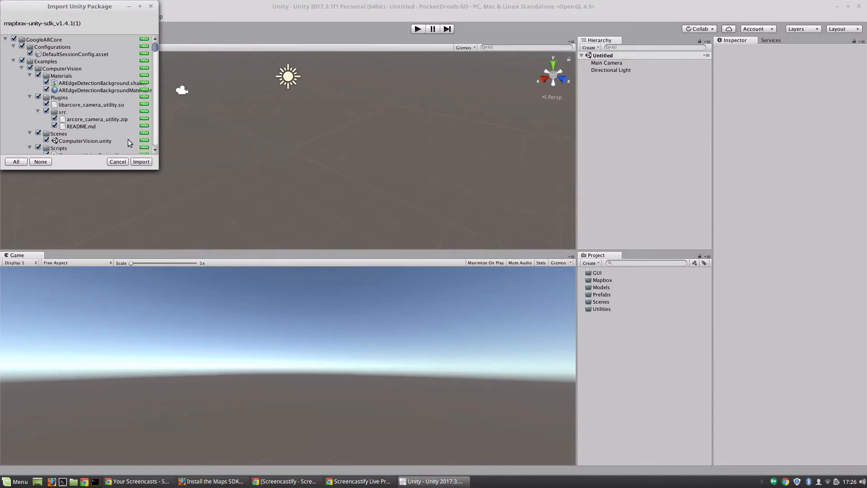
click(140, 161)
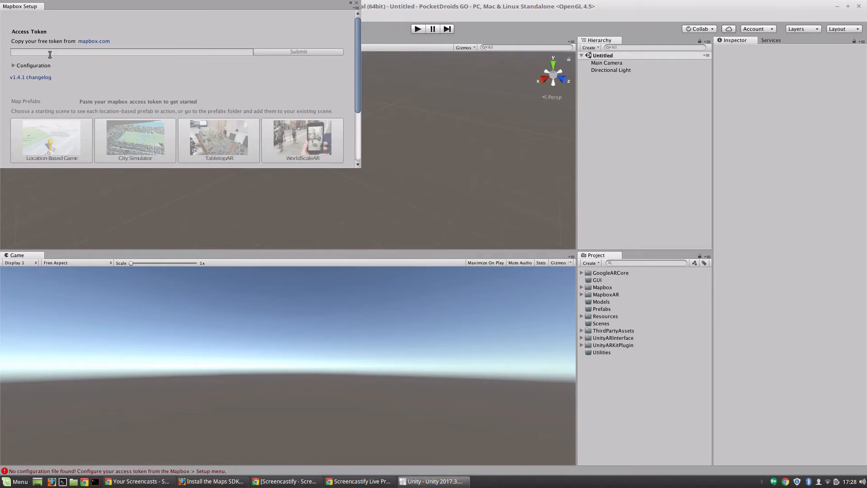
mouse_move(360, 74)
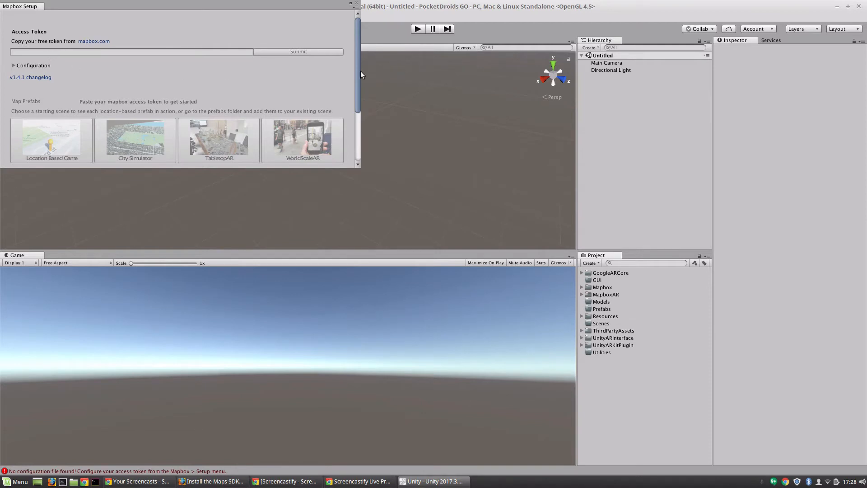
scroll(down, 3)
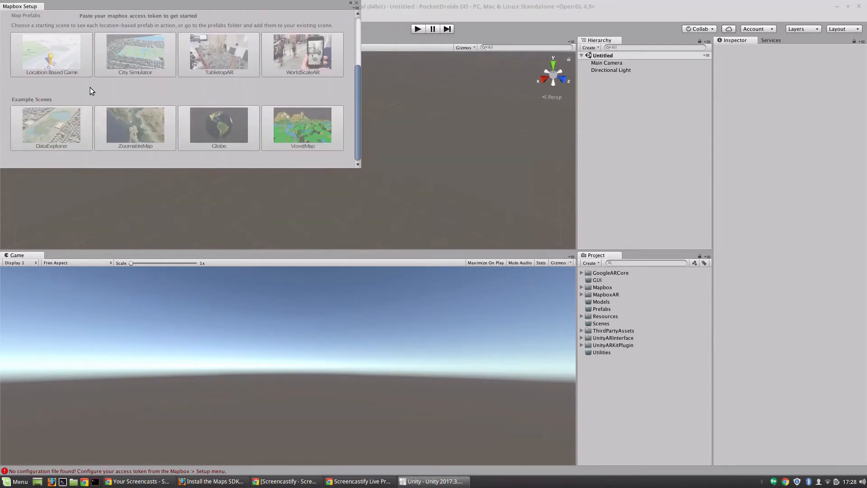
scroll(up, 3)
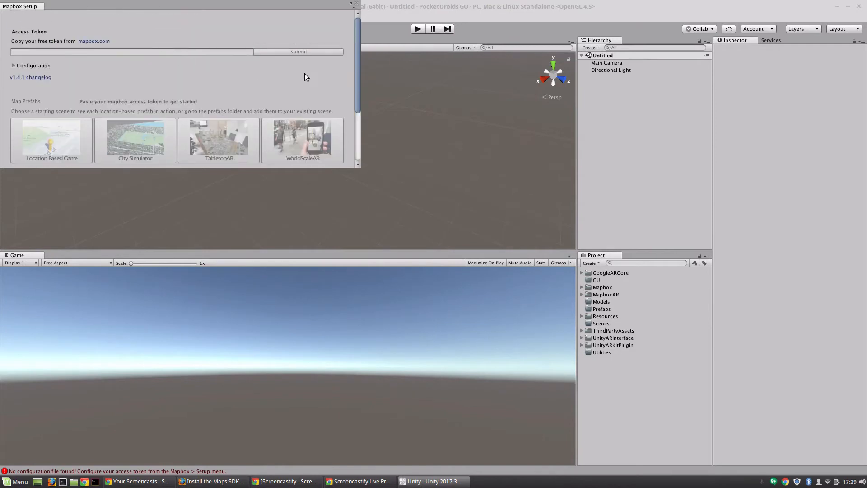
mouse_move(313, 264)
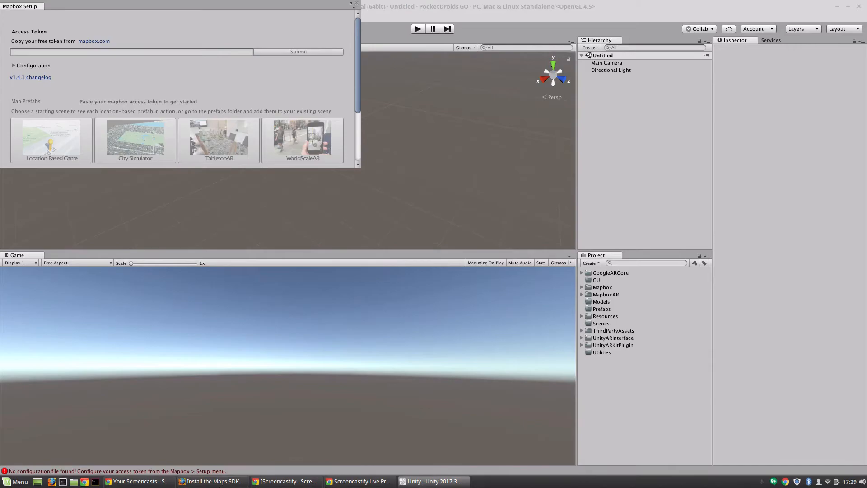
click(211, 481)
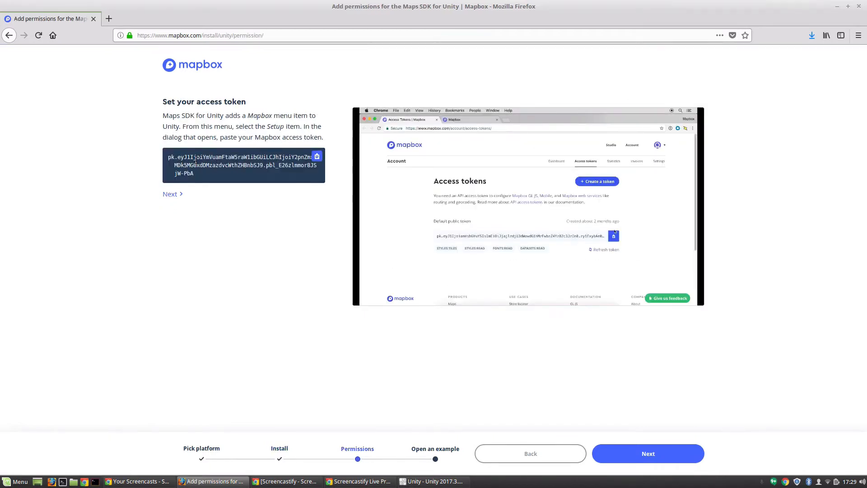
mouse_move(224, 179)
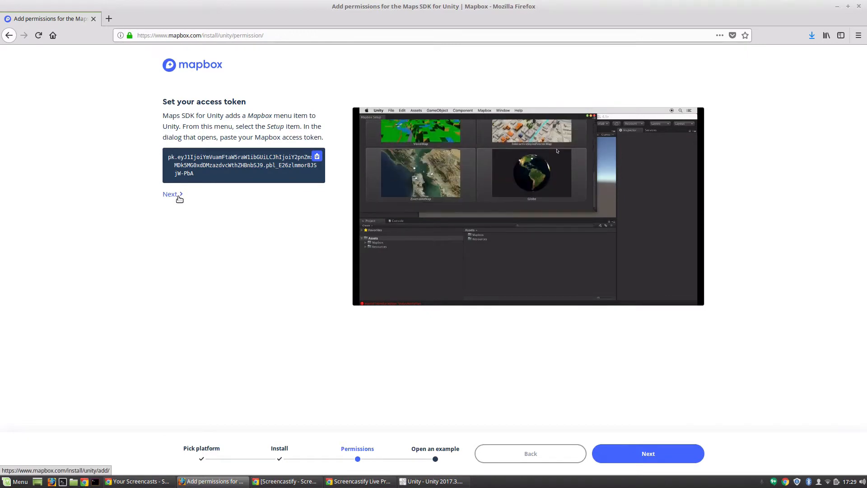
Step: Advance past the example-scene step to the guide's Congratulations page
click(647, 453)
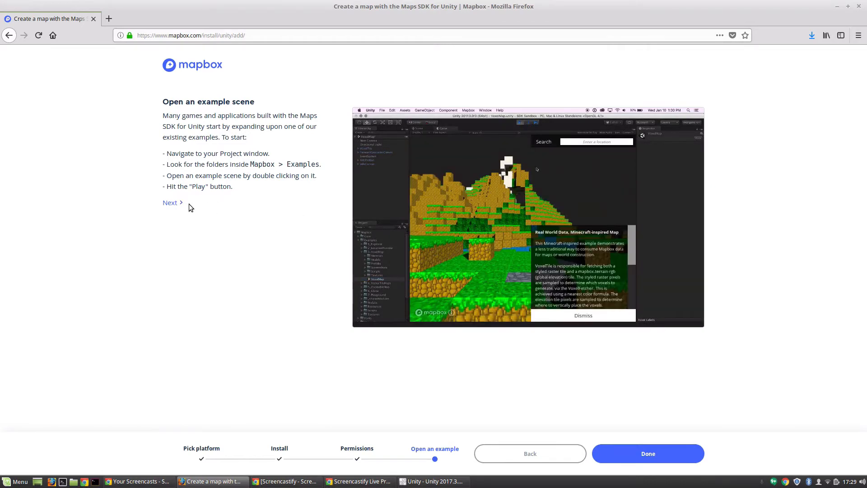
mouse_move(171, 203)
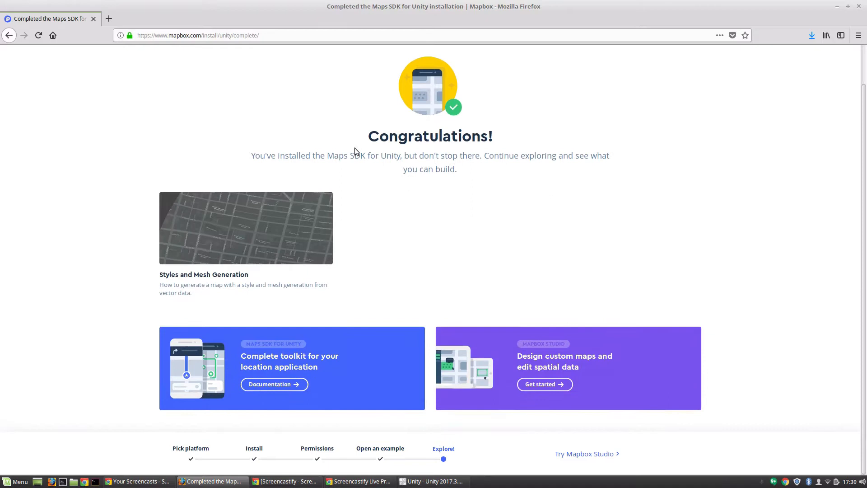
mouse_move(421, 309)
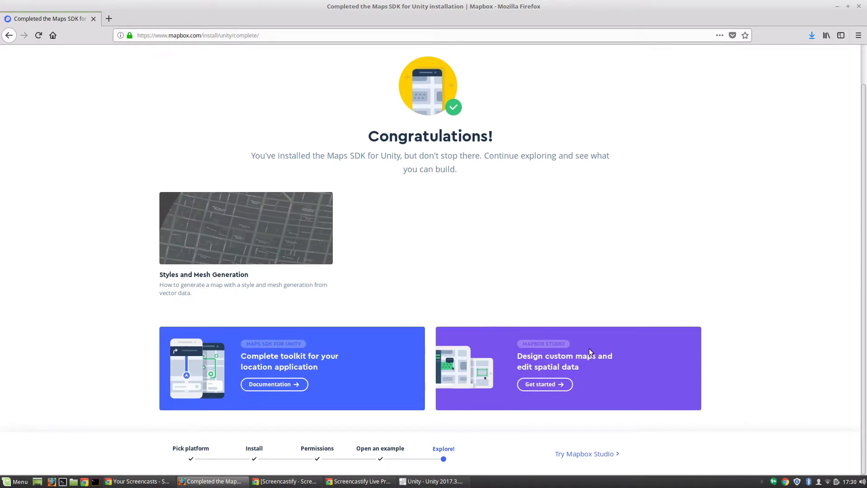
scroll(up, 3)
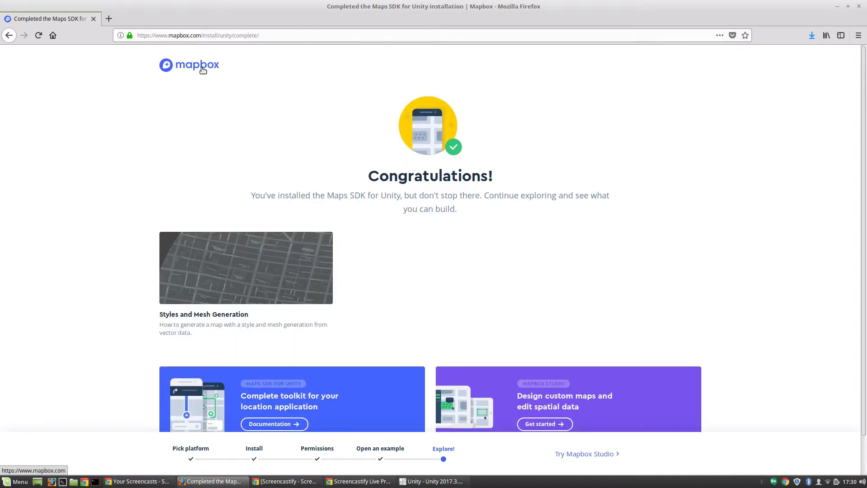
Step: Go to the Mapbox Account dashboard, dismiss the welcome popup and browse it
click(189, 64)
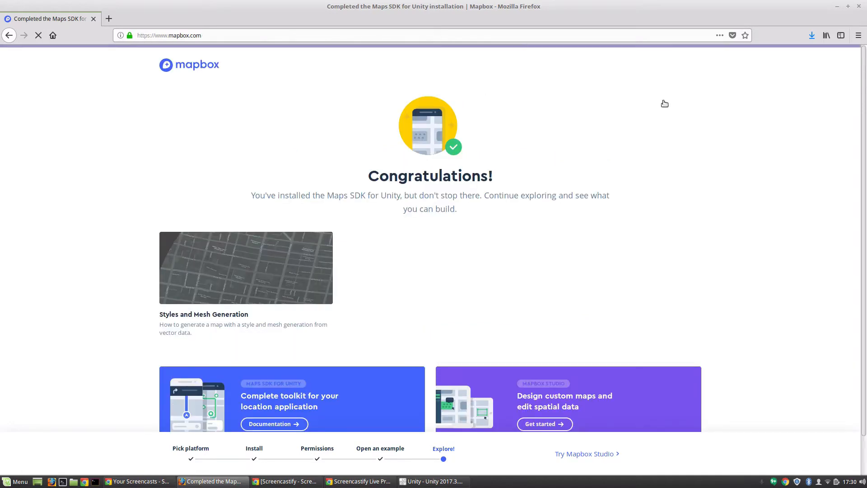
click(688, 64)
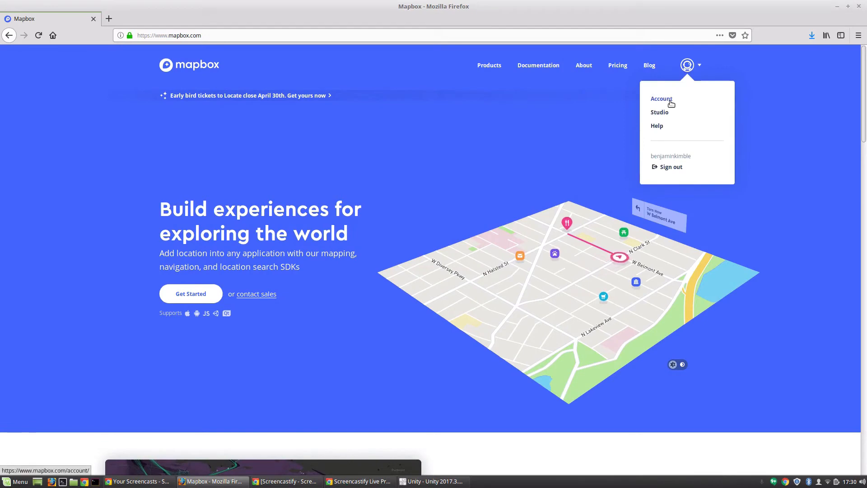
click(661, 100)
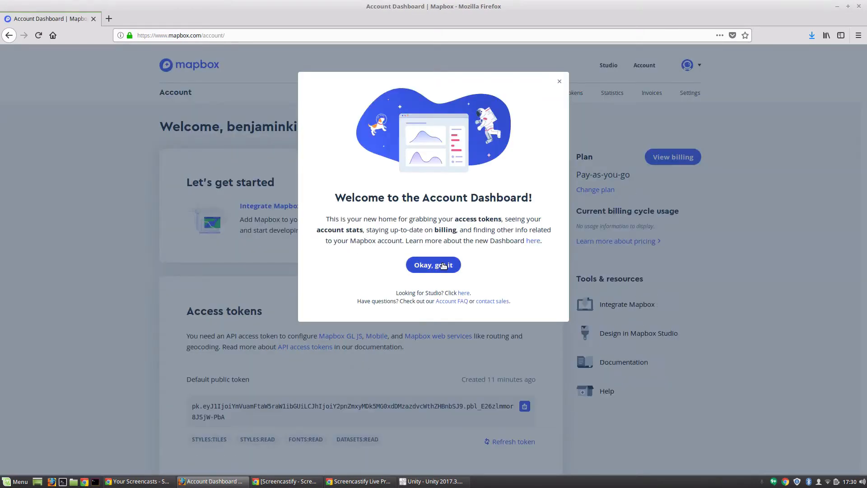
click(433, 264)
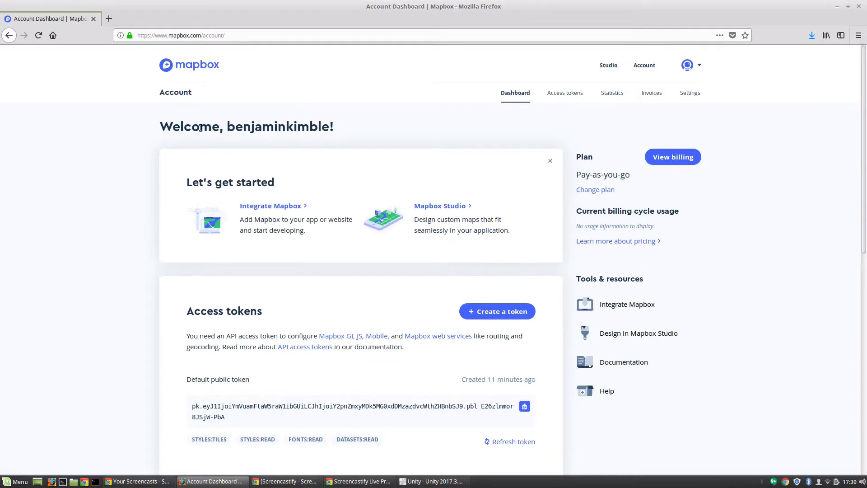
mouse_move(603, 150)
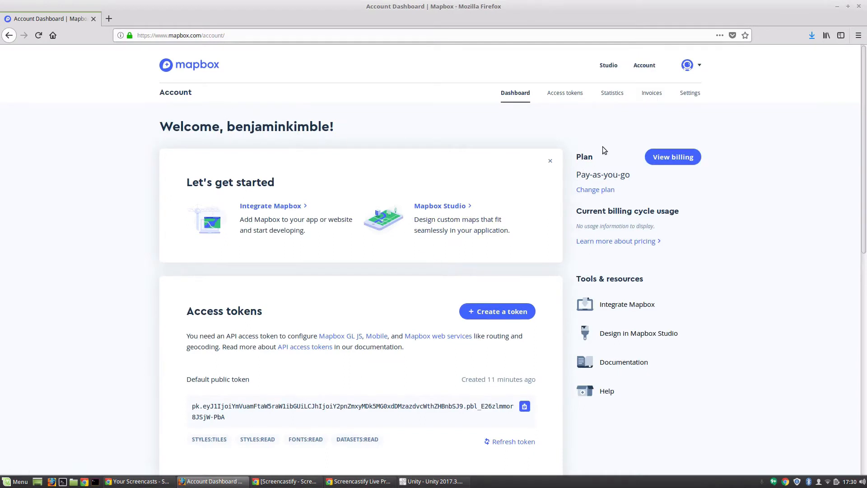
mouse_move(581, 131)
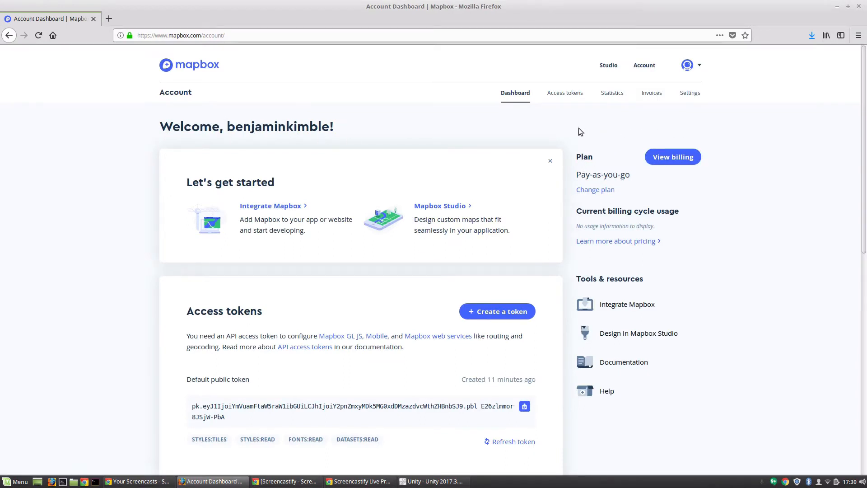
mouse_move(623, 165)
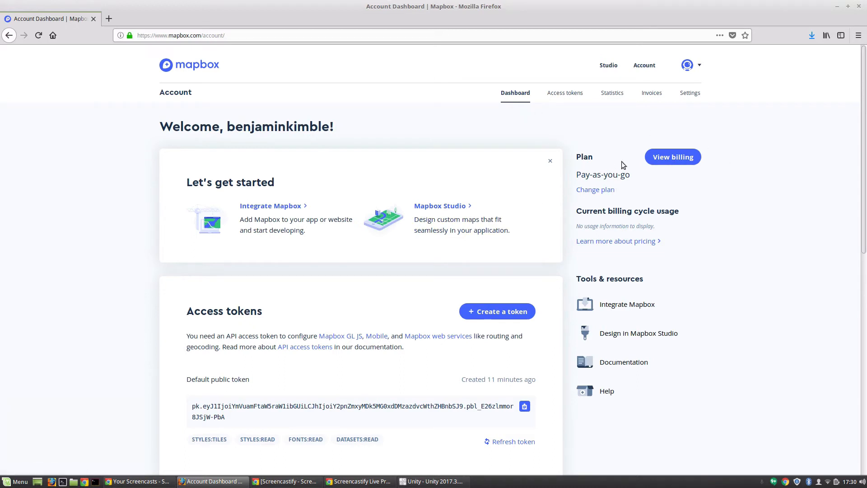
mouse_move(638, 170)
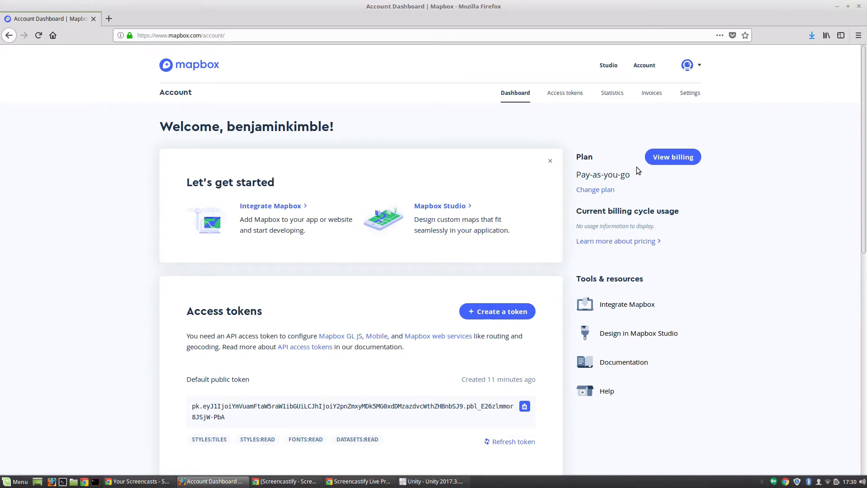
mouse_move(490, 181)
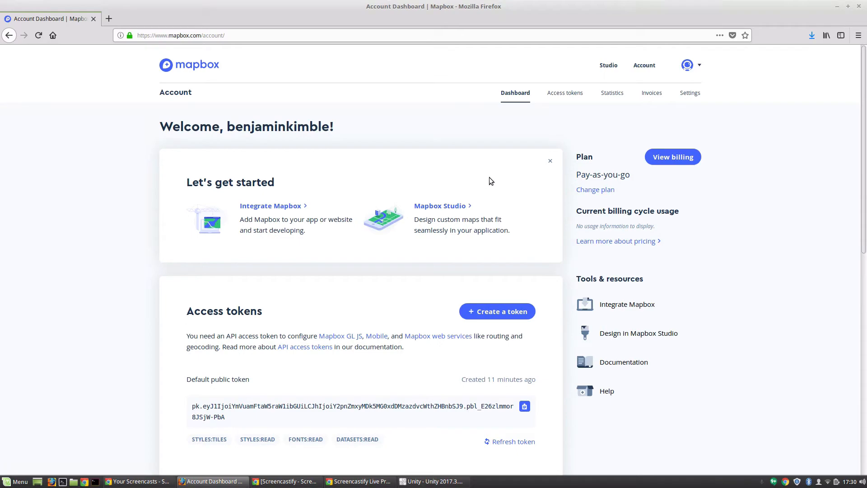
mouse_move(416, 194)
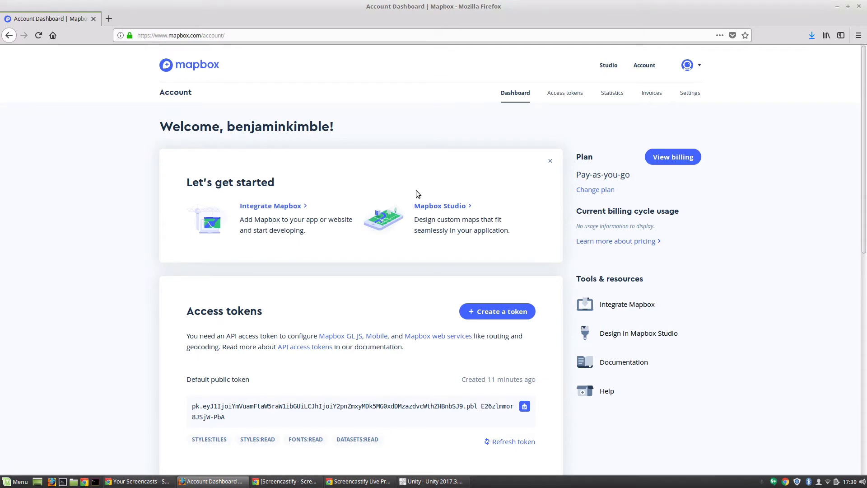
scroll(down, 3)
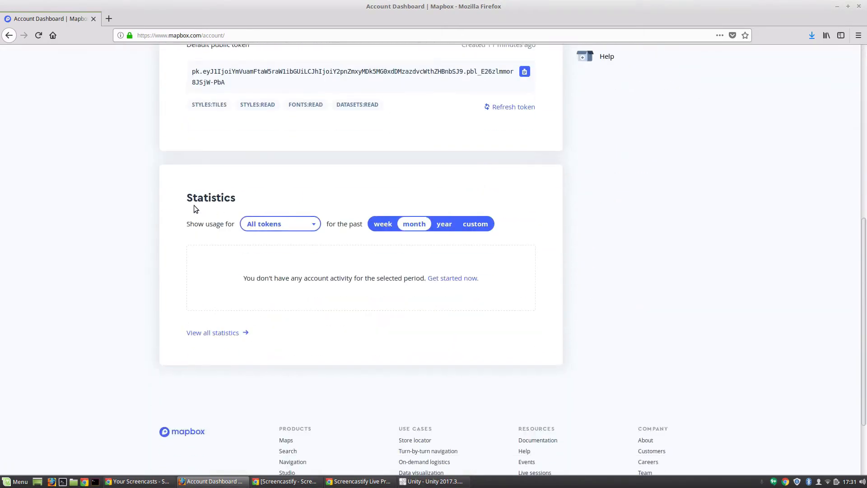
scroll(up, 3)
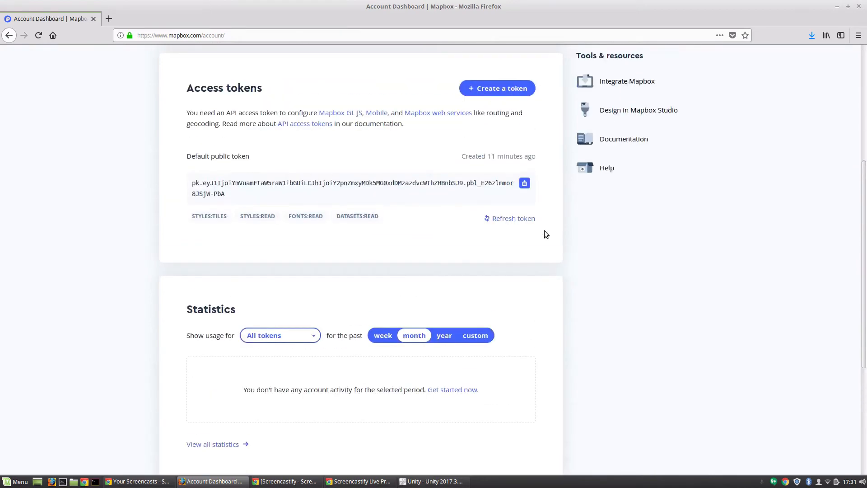
scroll(up, 3)
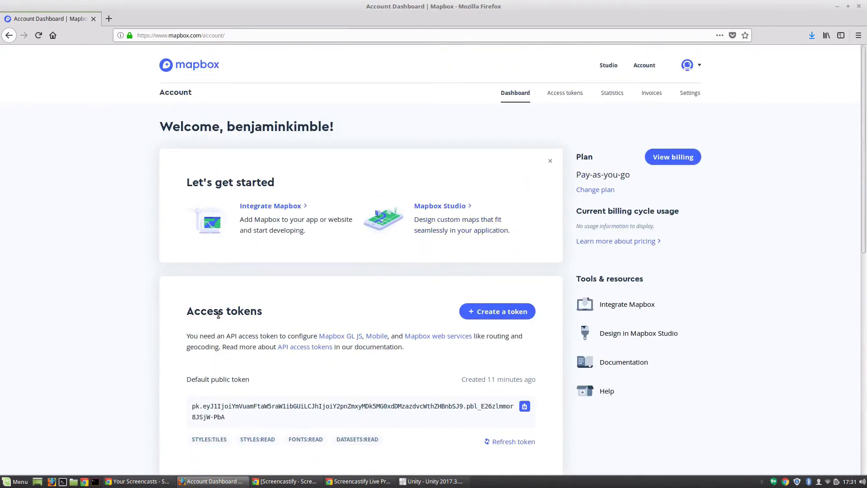
mouse_move(497, 311)
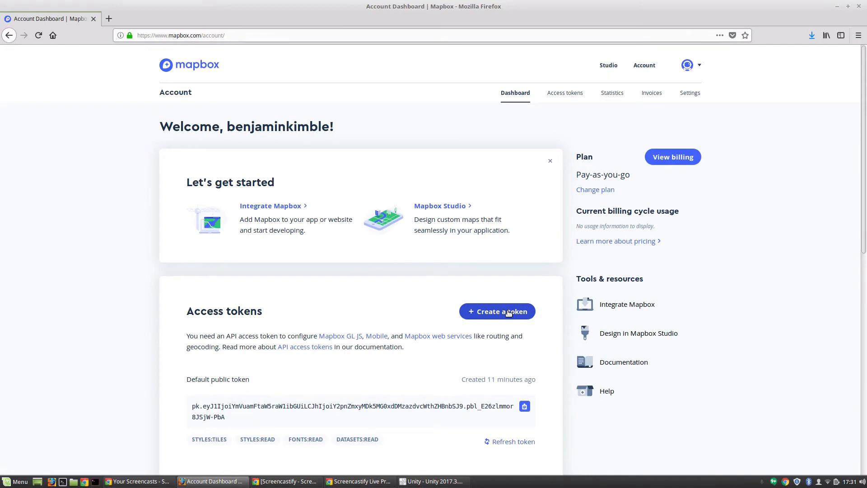
Step: Create an access token named PocketDroids GO and confirm with the account password
click(496, 312)
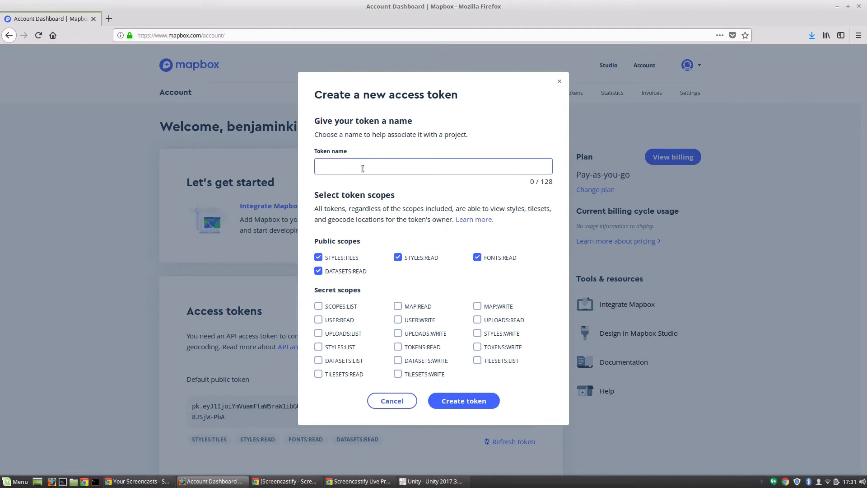
text(Pocket)
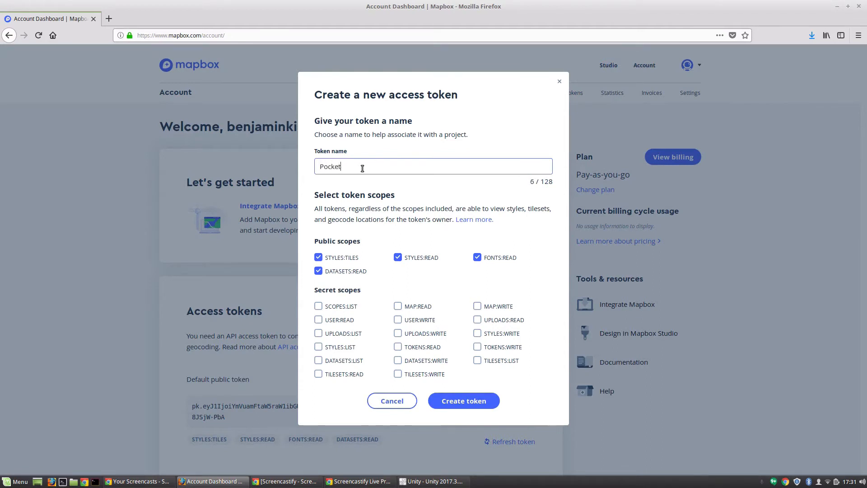
text(Droids GO)
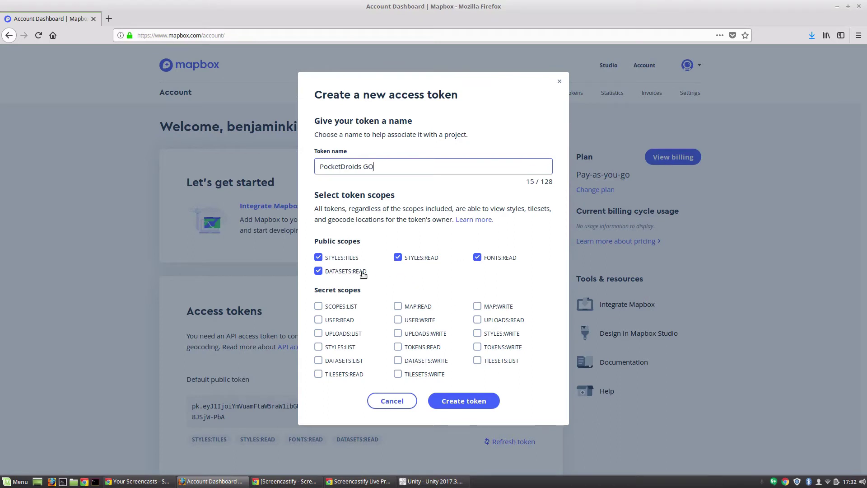
click(463, 400)
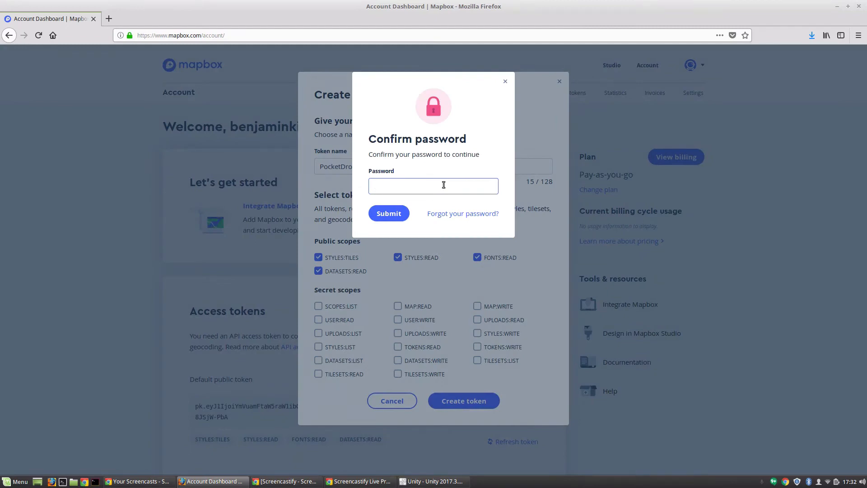
click(389, 214)
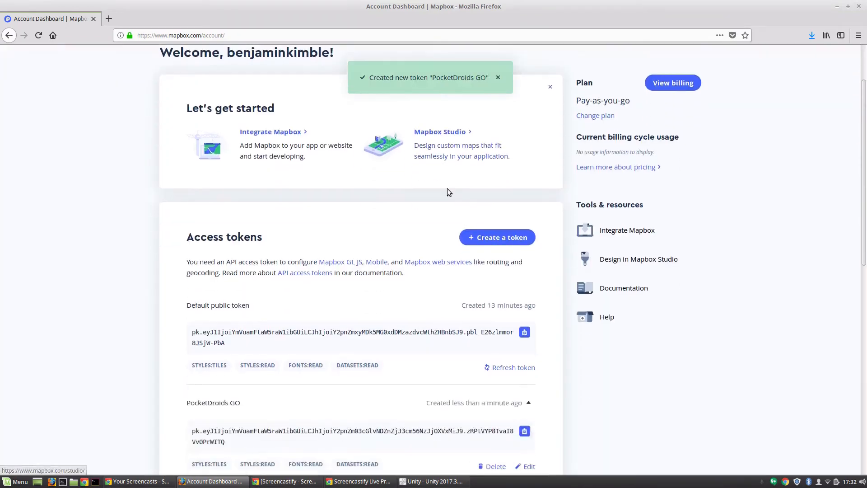
Step: Highlight the full PocketDroids GO token string in the Access tokens list
scroll(down, 3)
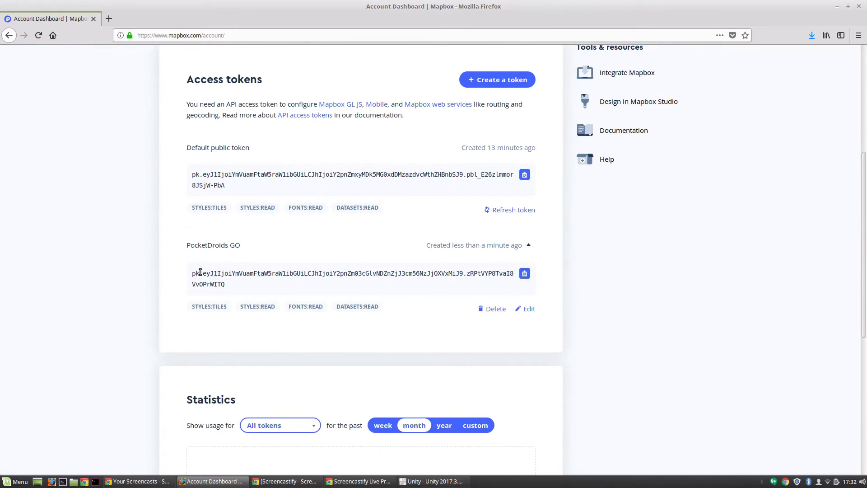
triple_click(352, 273)
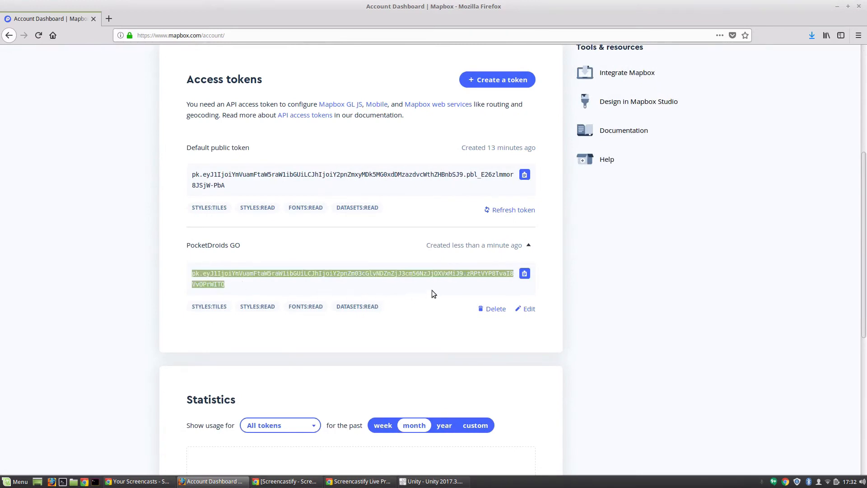
mouse_move(267, 192)
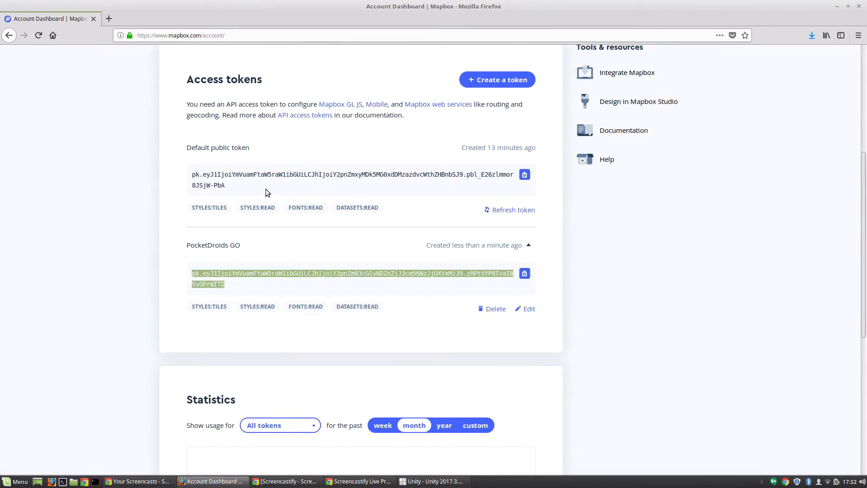
mouse_move(344, 189)
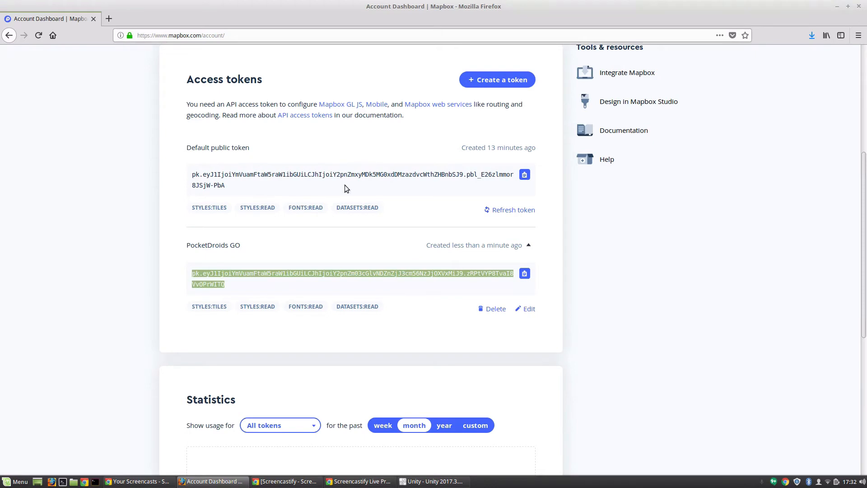
mouse_move(217, 395)
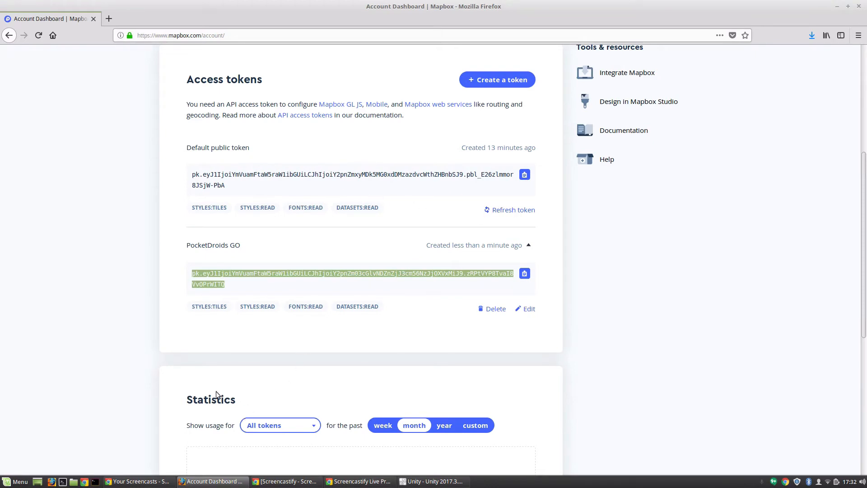
mouse_move(424, 327)
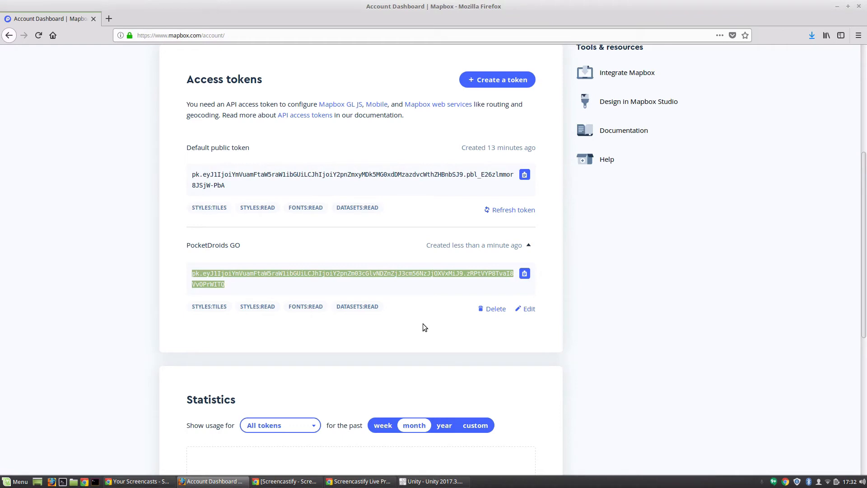
mouse_move(525, 274)
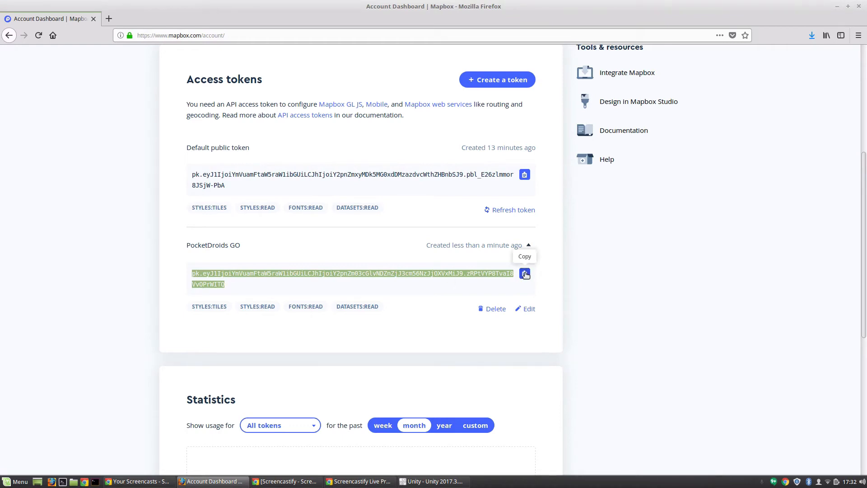
mouse_move(435, 481)
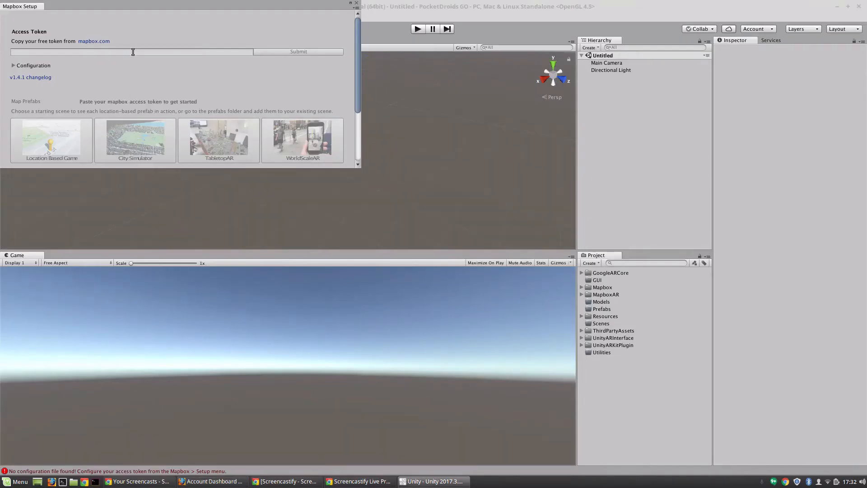
Step: Paste the PocketDroids GO access token into the Mapbox Setup field and scroll the setup options
click(298, 51)
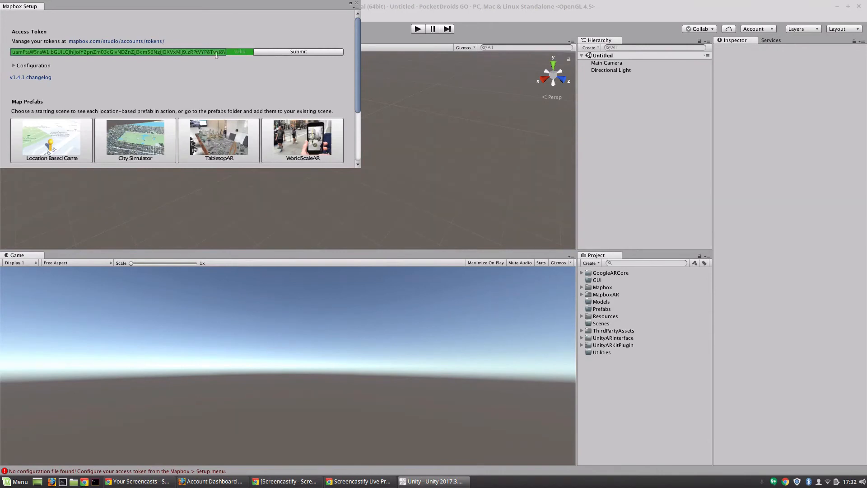
scroll(down, 3)
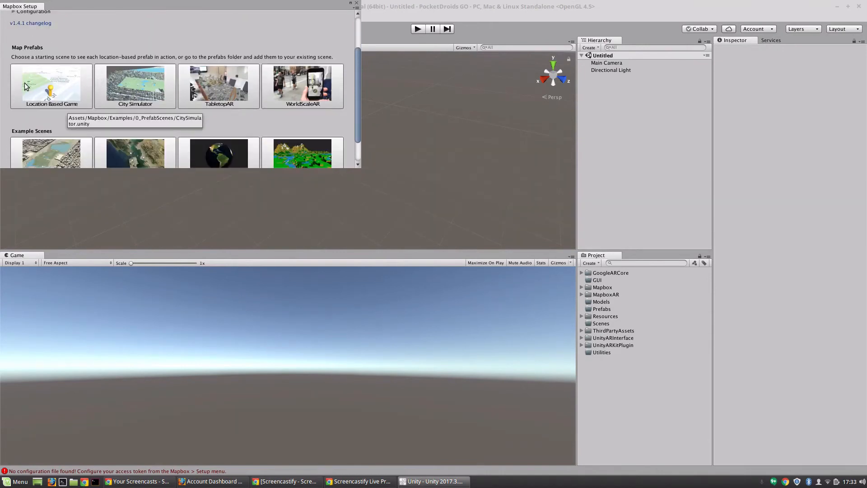
mouse_move(48, 88)
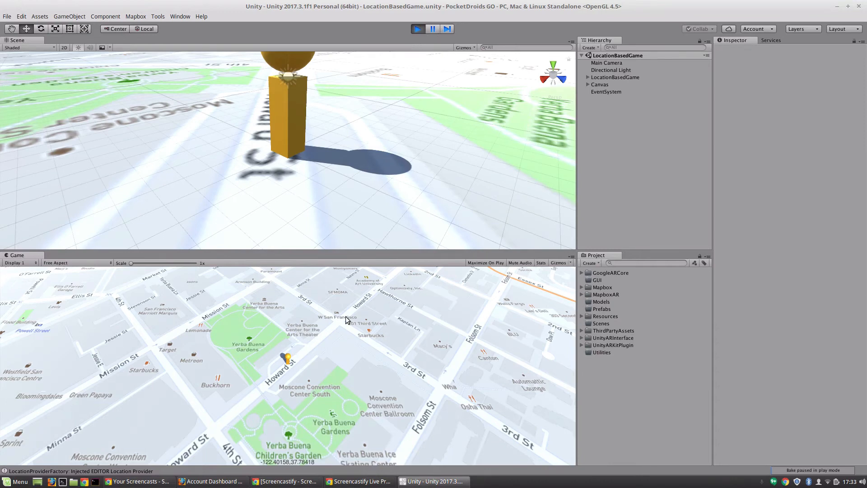
mouse_move(296, 343)
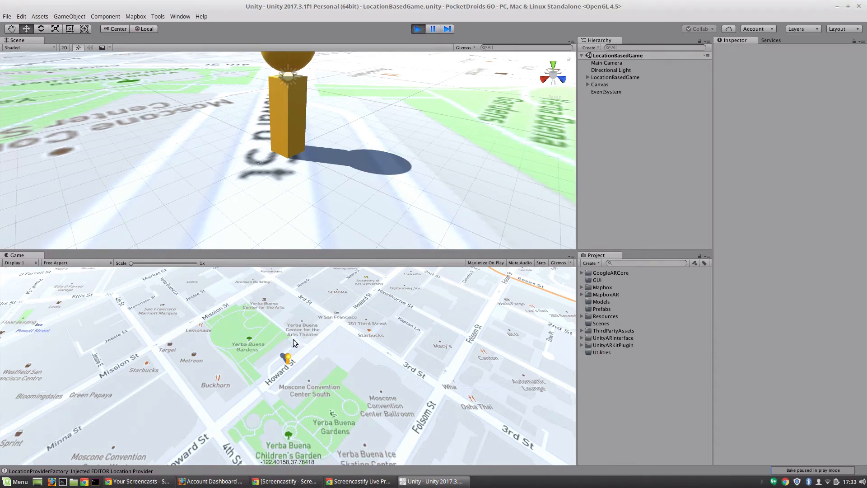
mouse_move(300, 349)
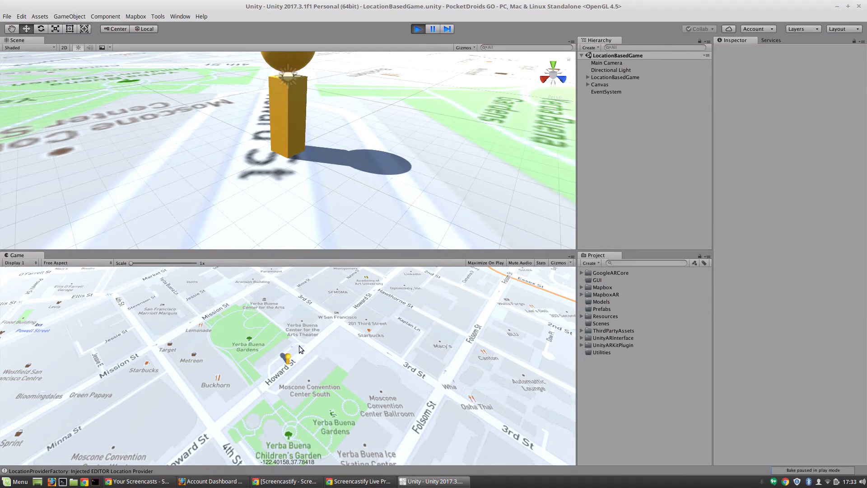
mouse_move(607, 275)
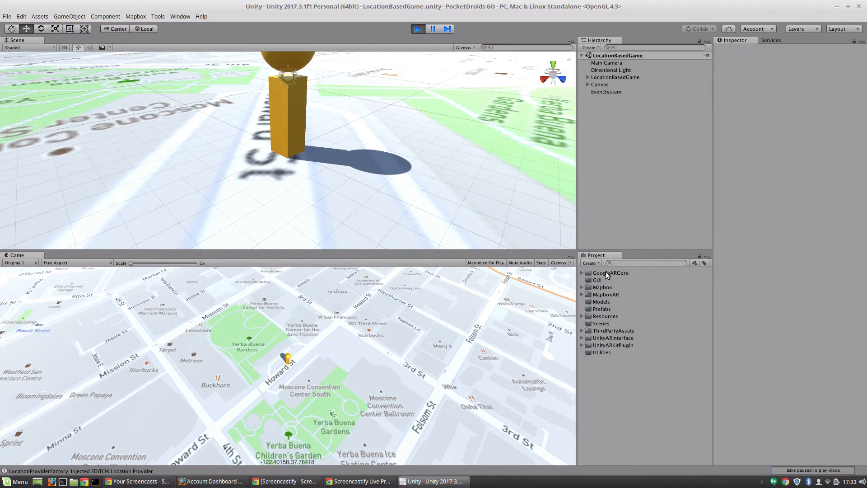
Step: Select the GoogleARCore folder in the Project assets while the LocationBasedGame scene plays
click(610, 272)
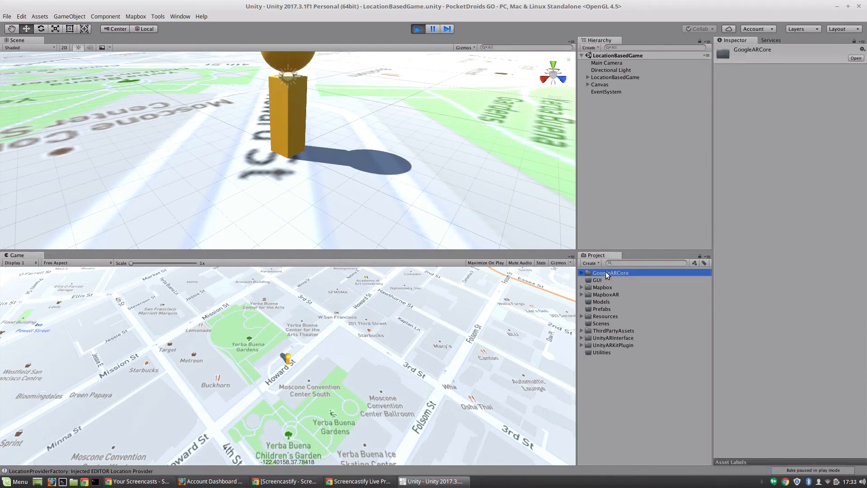
mouse_move(610, 295)
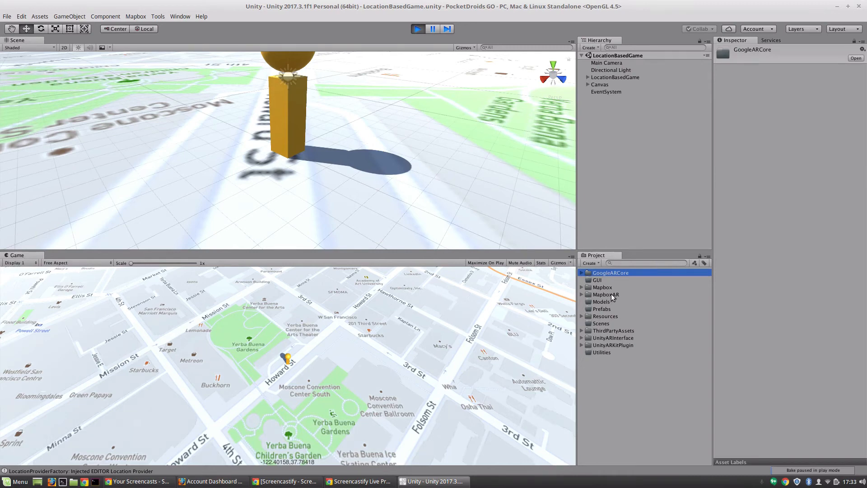
mouse_move(611, 310)
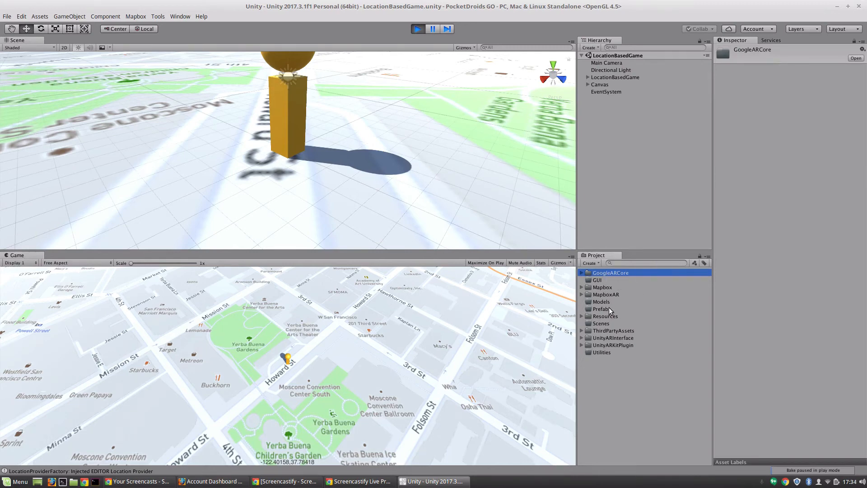
Step: Create a 'Mapbox SDK' folder and select the GoogleARCore, Mapbox and MapboxAR folders for it
right_click(610, 272)
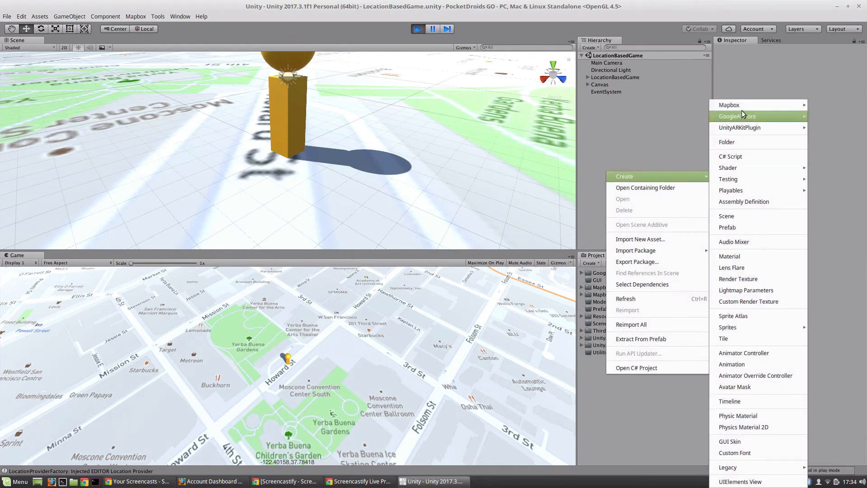
click(726, 142)
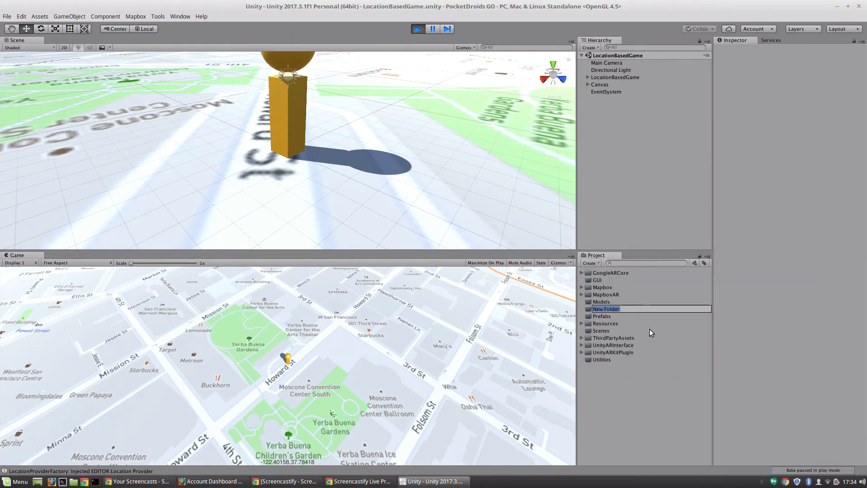
text(MapboxSDK)
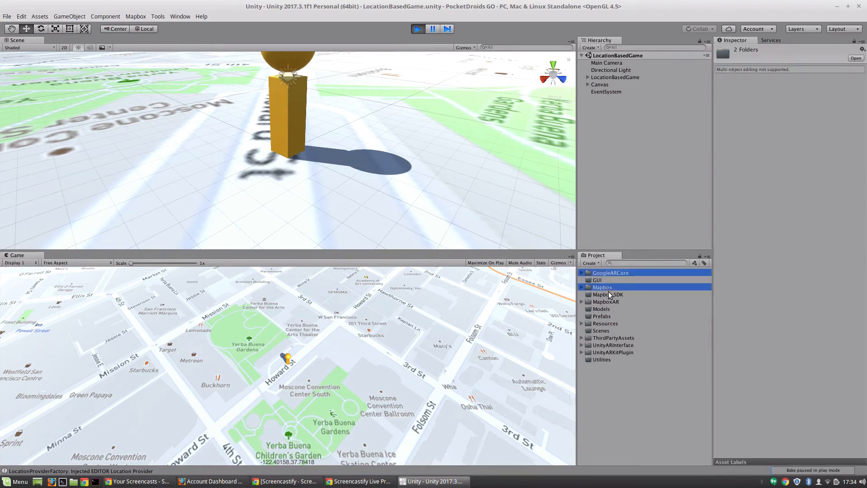
click(606, 301)
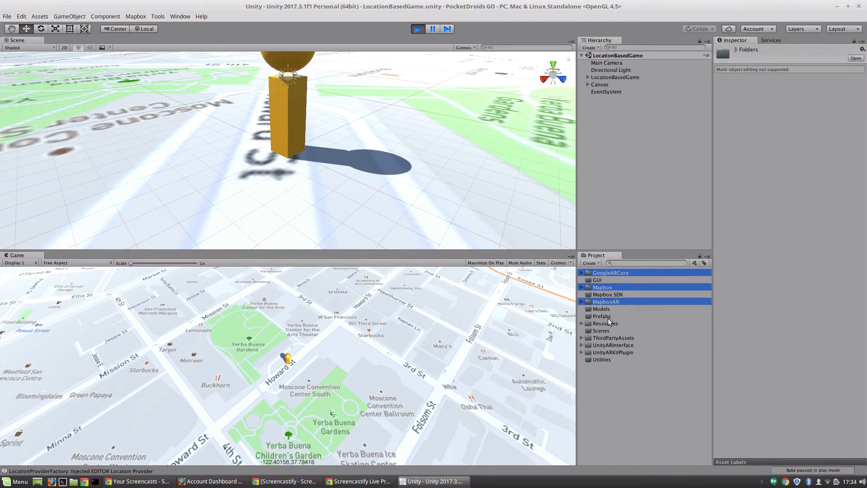
click(612, 344)
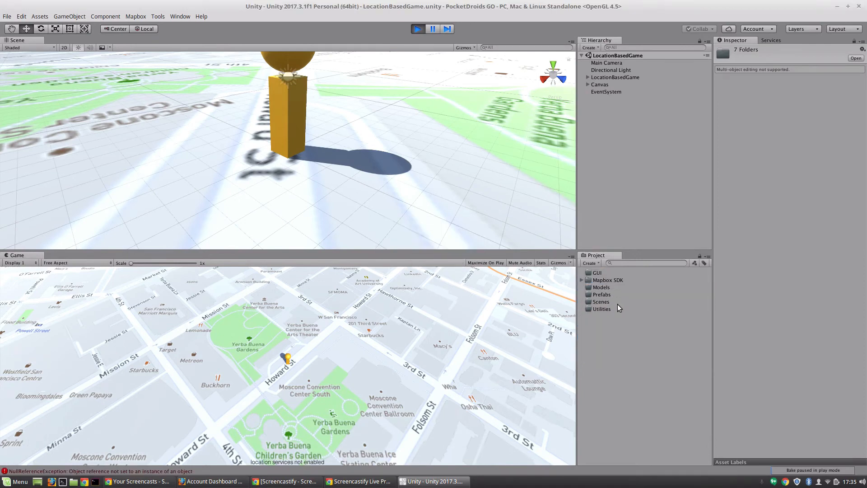
mouse_move(632, 293)
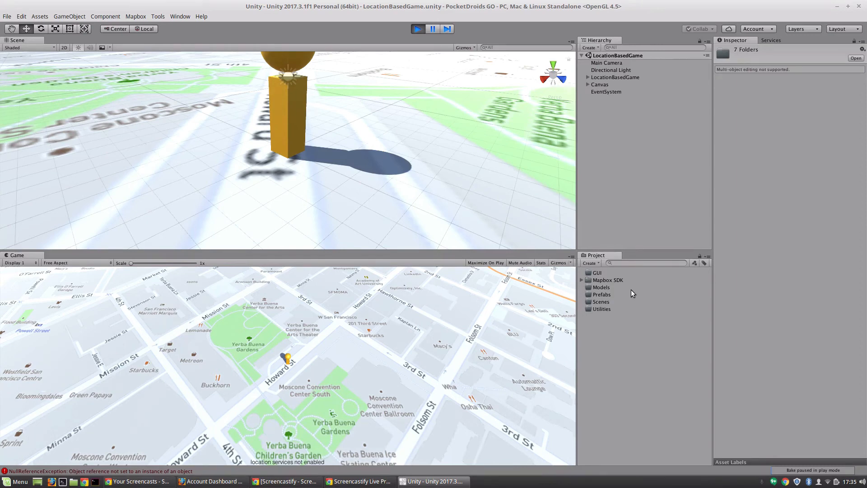
mouse_move(266, 146)
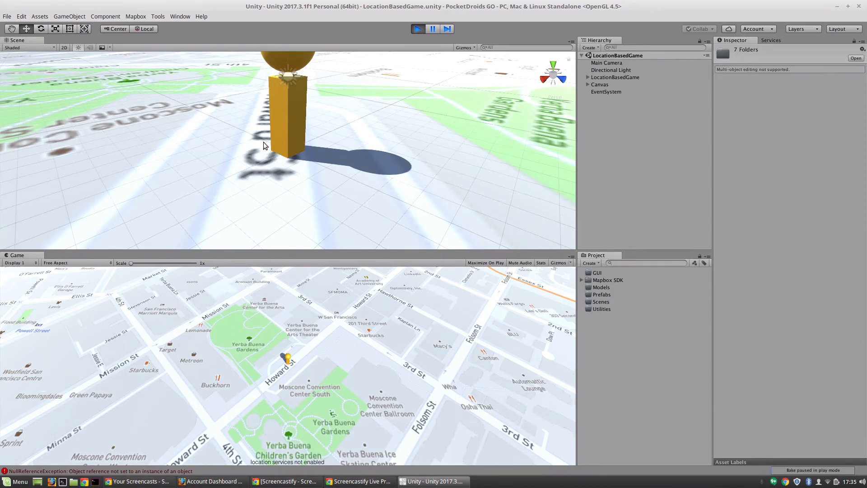
mouse_move(136, 16)
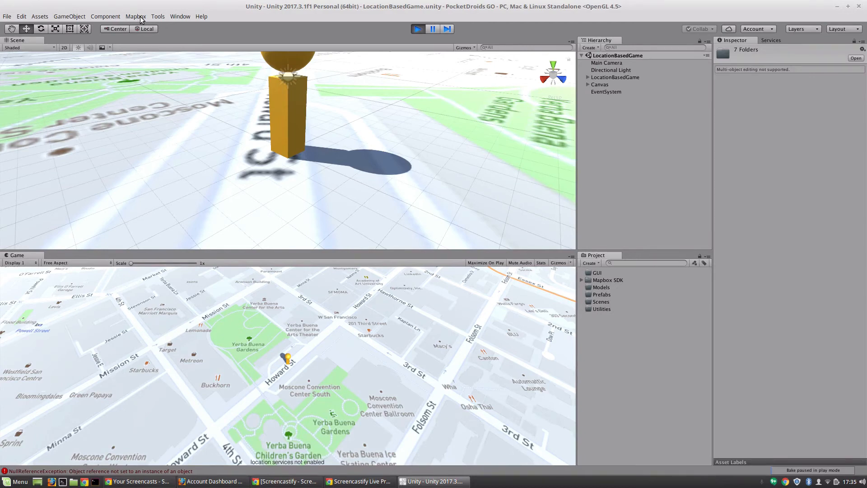
Step: Show the Mapbox menu with its cache-clearing options for the scene or everything
click(136, 16)
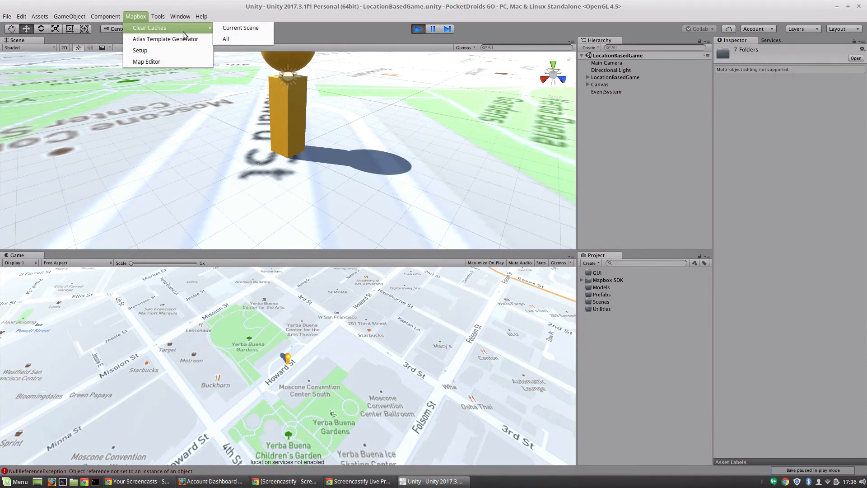
mouse_move(165, 39)
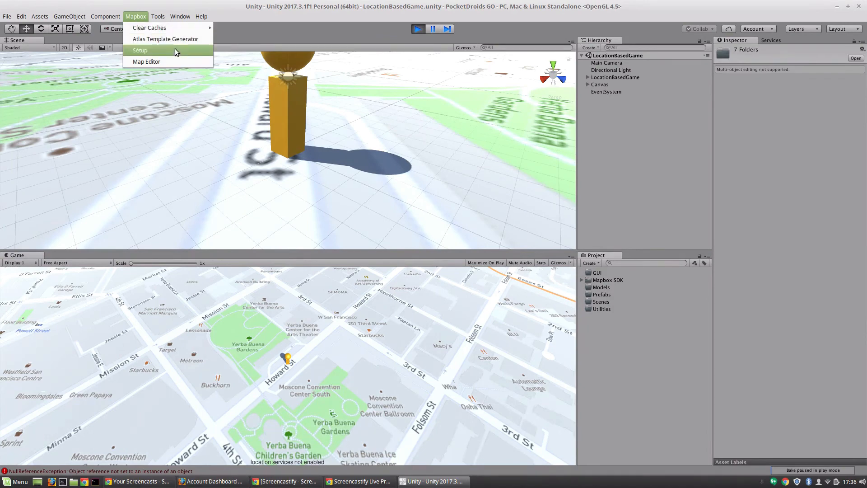
mouse_move(147, 62)
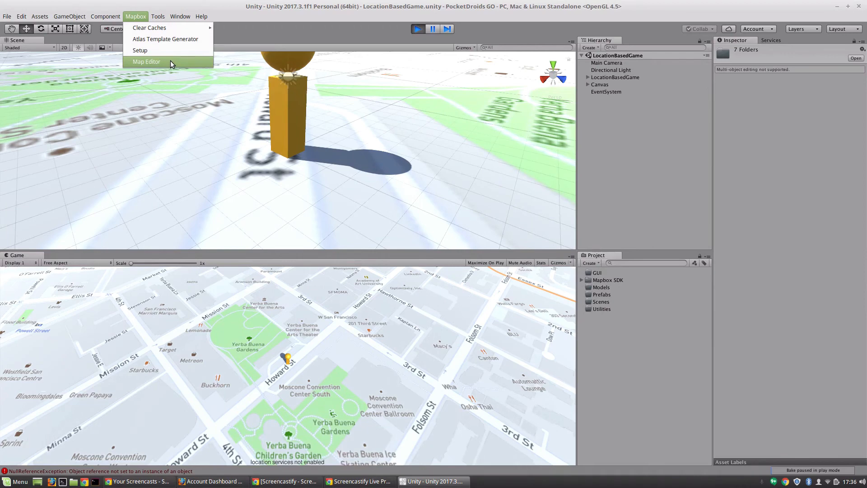
Step: Open the Mapbox Map Editor and maximize its imagery, terrain and vector layer graph
click(147, 61)
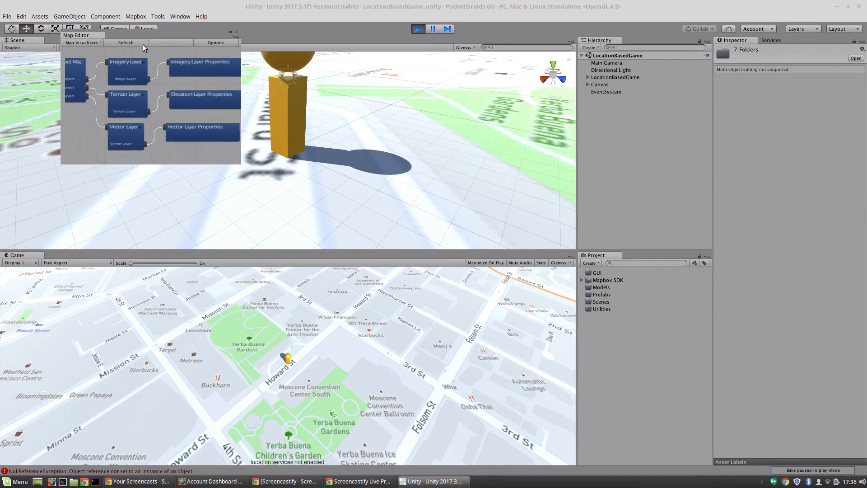
click(237, 31)
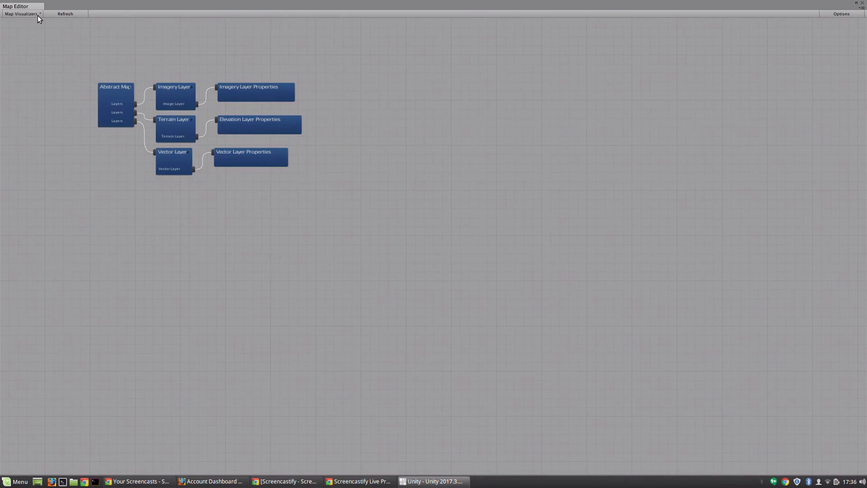
mouse_move(251, 117)
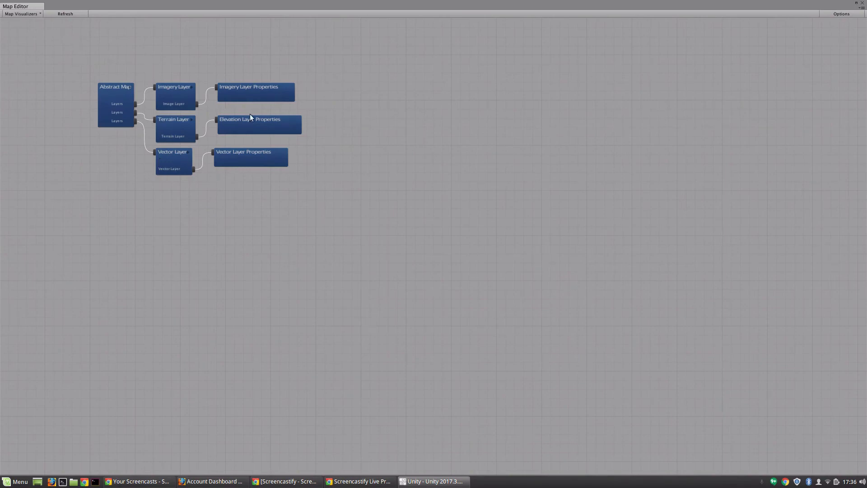
mouse_move(276, 101)
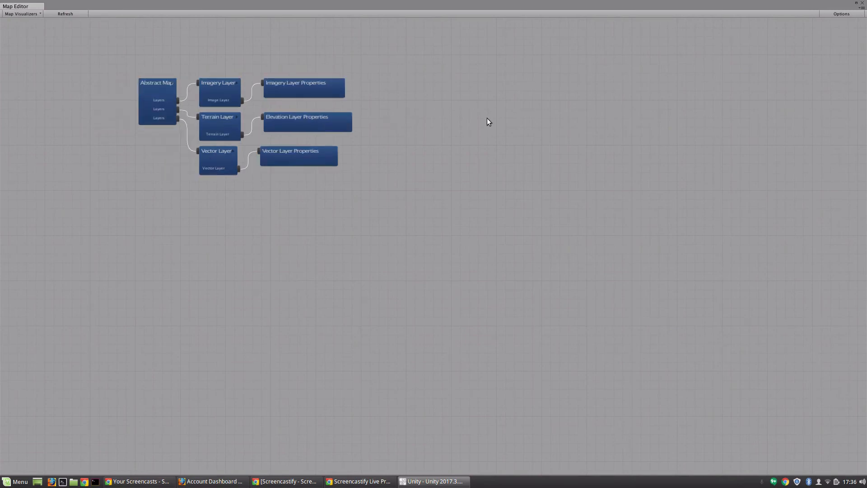
mouse_move(306, 107)
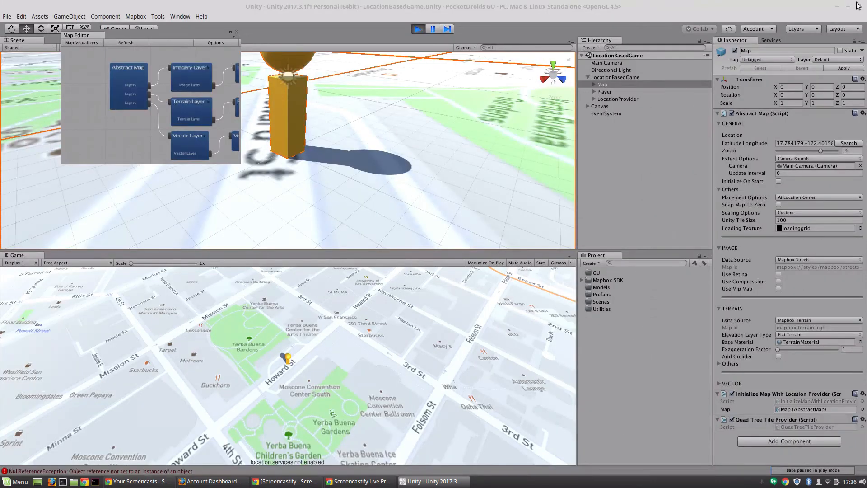
Step: Close the Map Editor and browse GoogleARCore, MapboxAR, UnityARInterface and UnityARKitPlugin inside Mapbox SDK
click(237, 32)
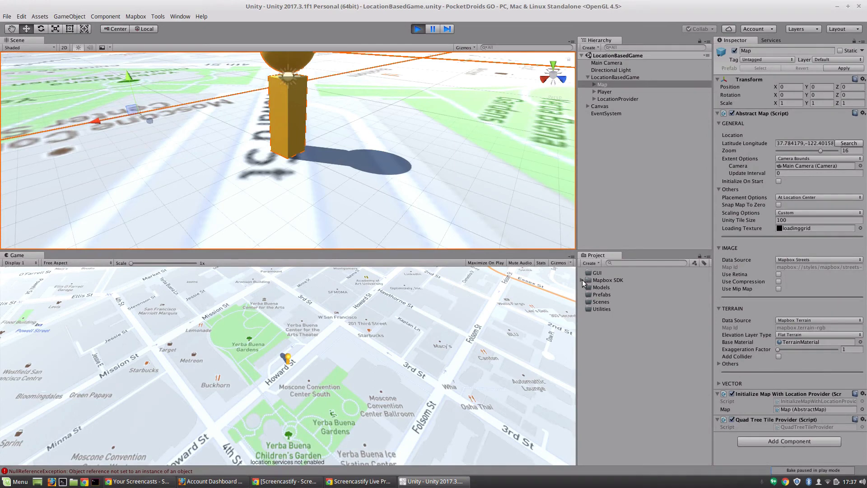
click(588, 280)
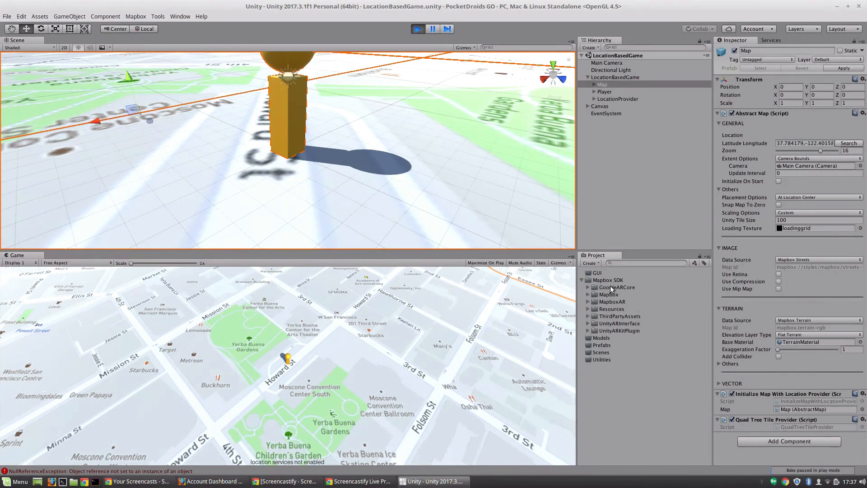
mouse_move(622, 290)
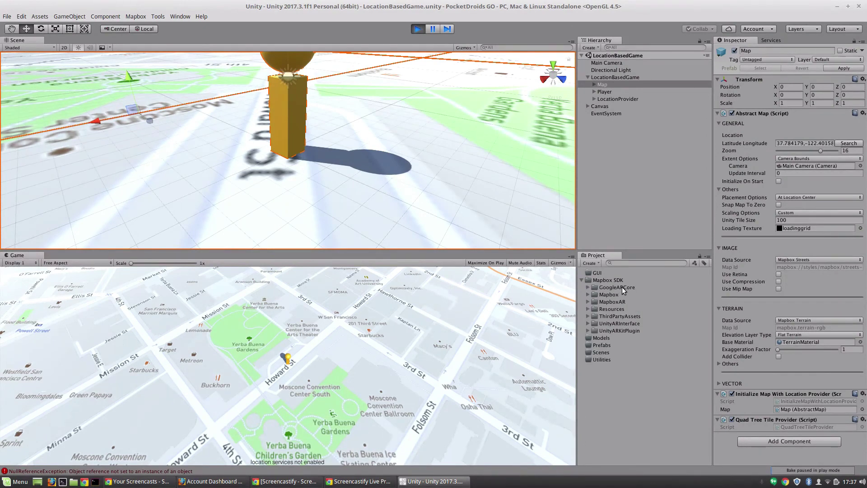
click(616, 287)
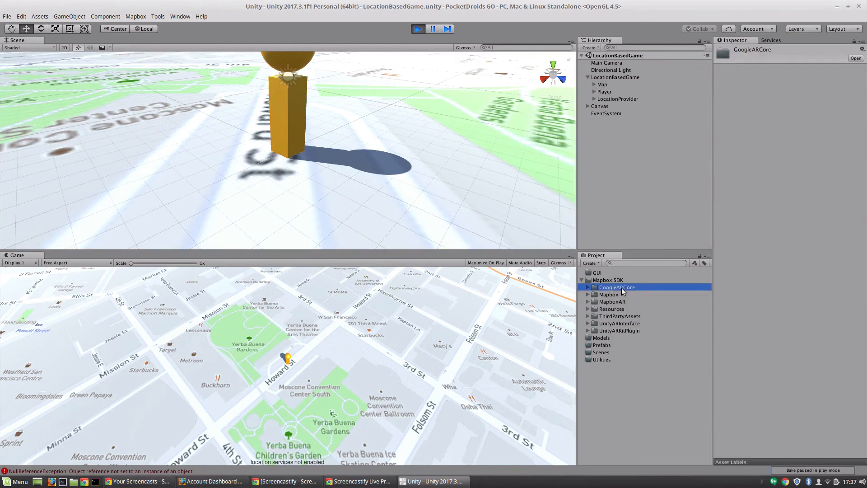
mouse_move(620, 306)
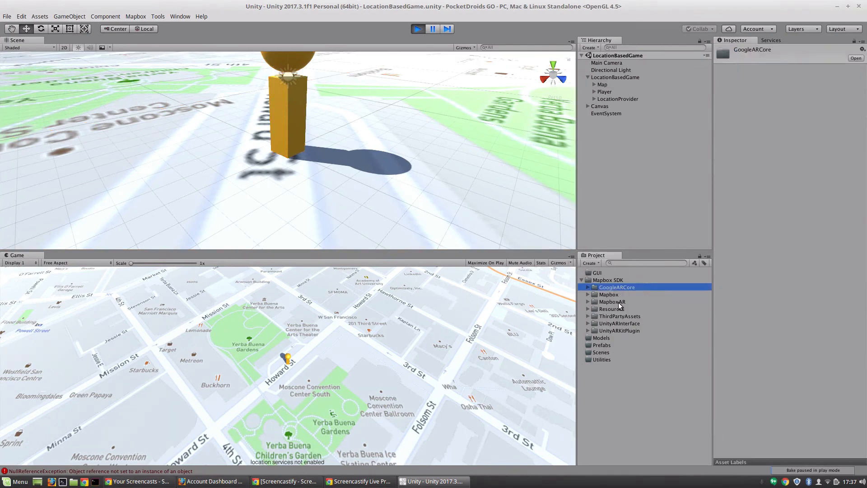
click(611, 302)
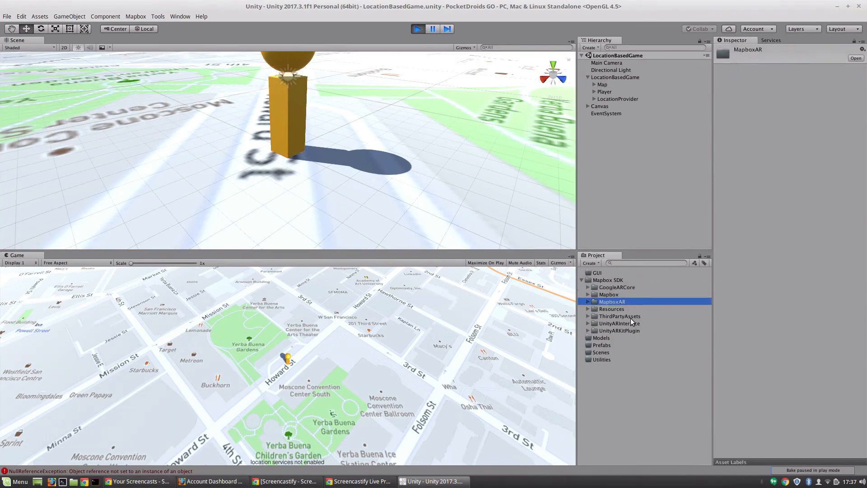
click(619, 323)
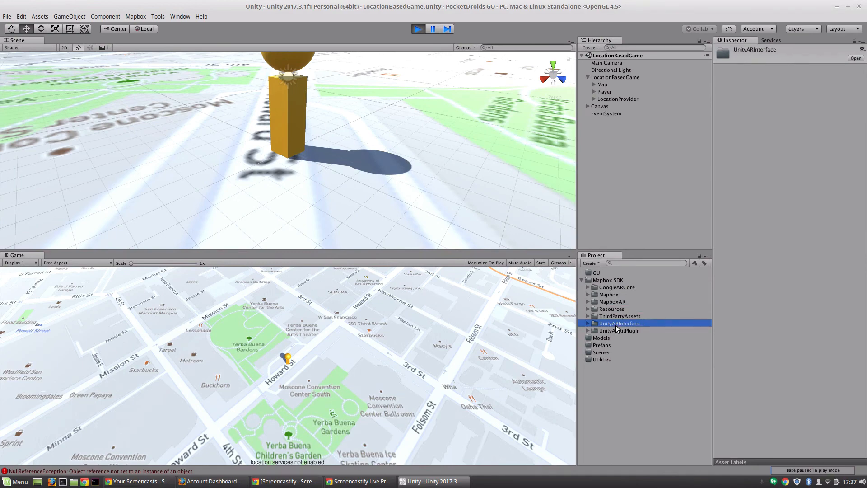
click(618, 330)
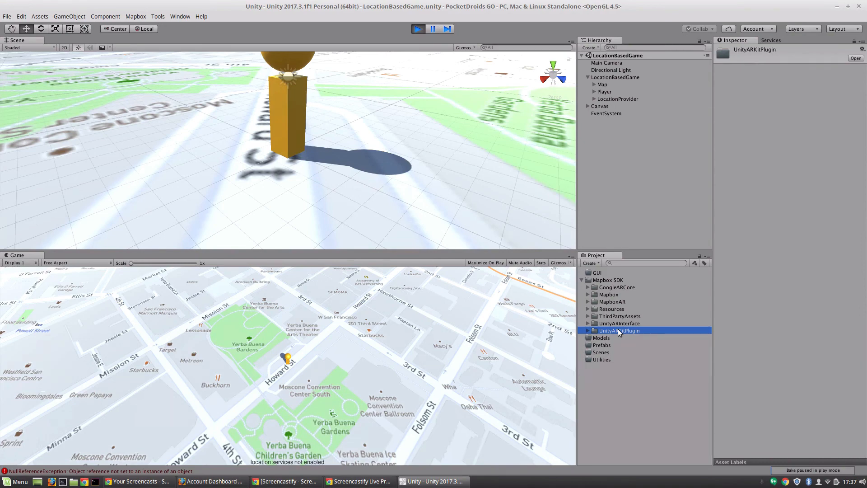
click(588, 294)
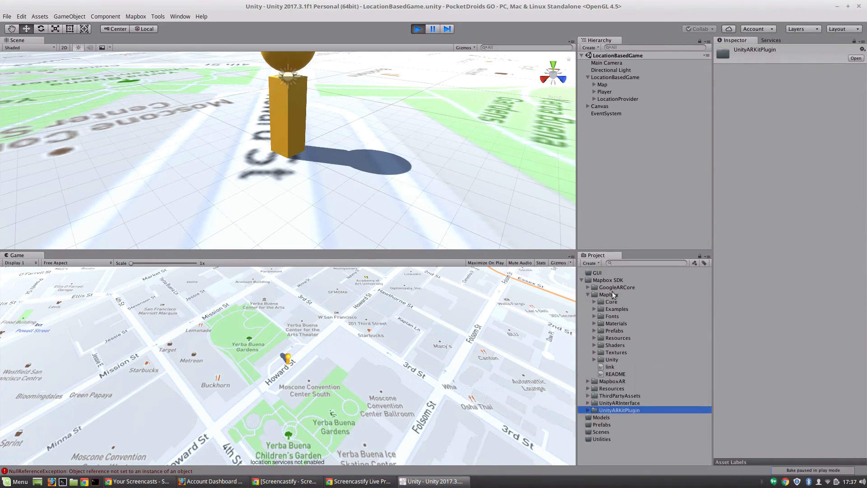
click(609, 294)
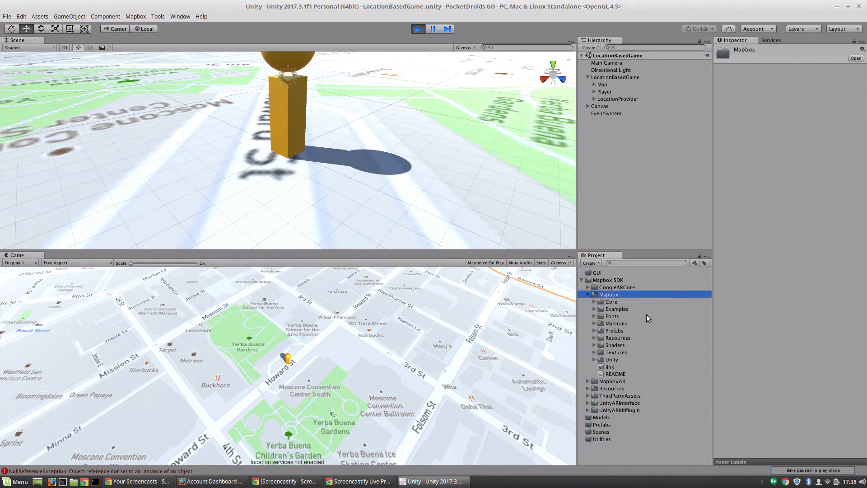
mouse_move(632, 308)
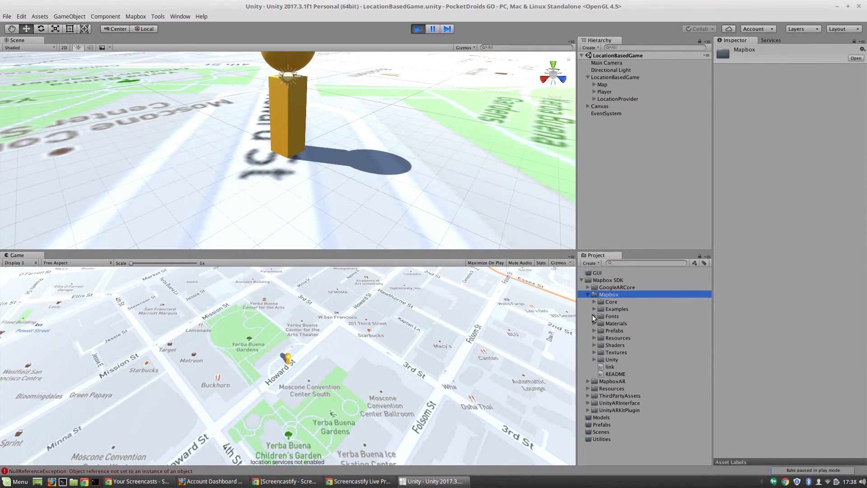
mouse_move(616, 331)
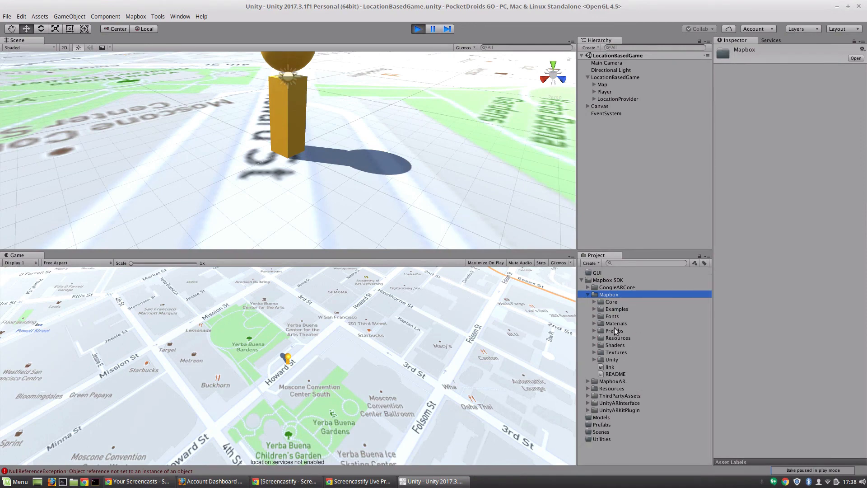
mouse_move(619, 356)
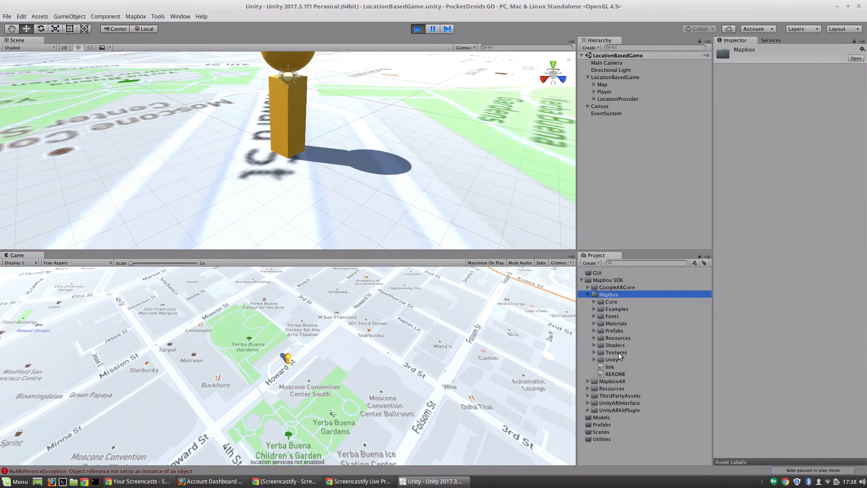
click(594, 309)
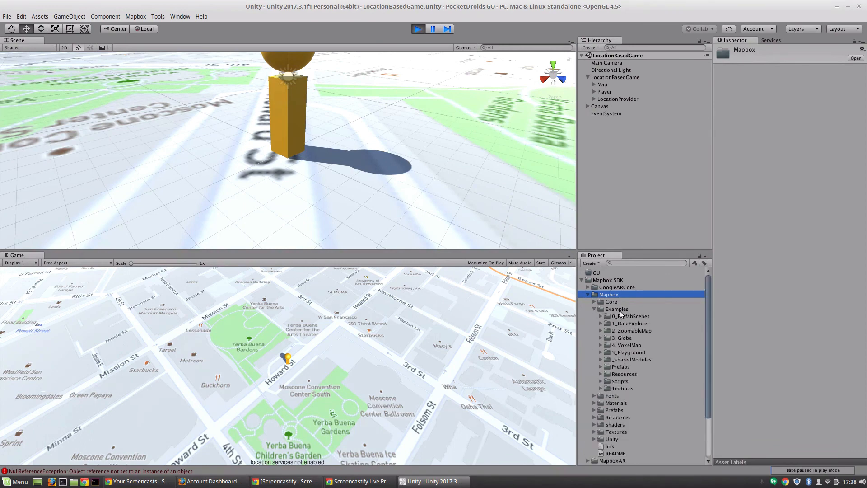
mouse_move(636, 326)
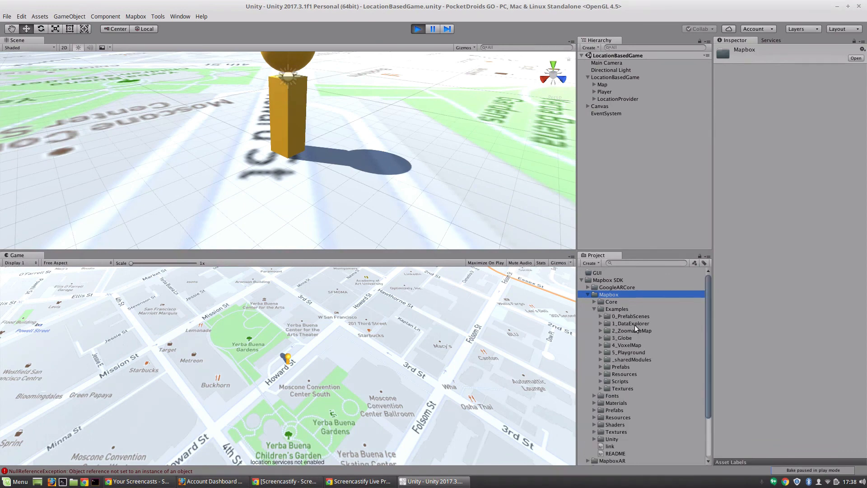
mouse_move(634, 362)
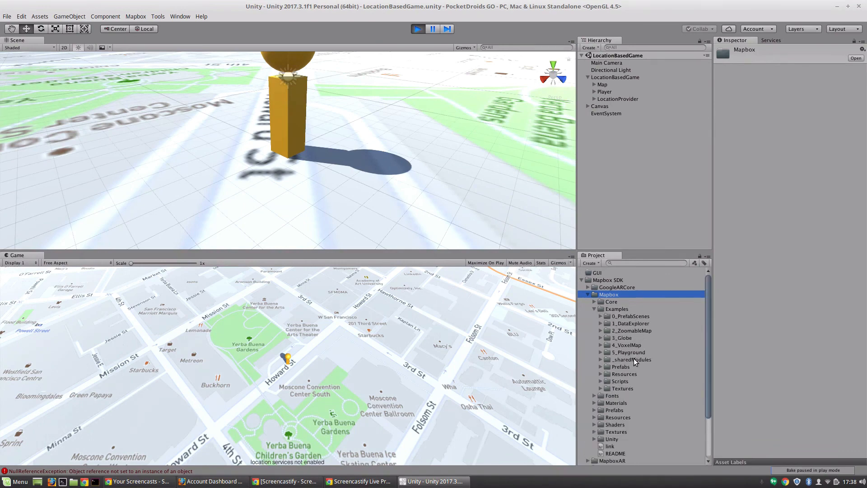
click(643, 330)
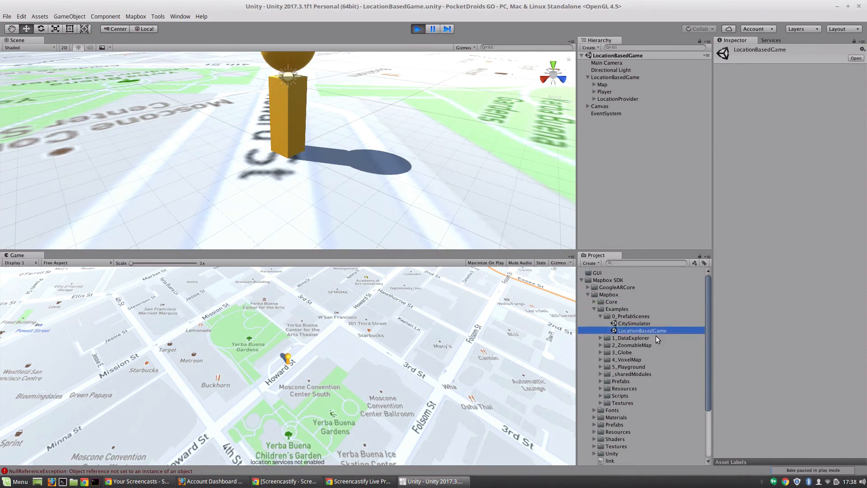
mouse_move(594, 313)
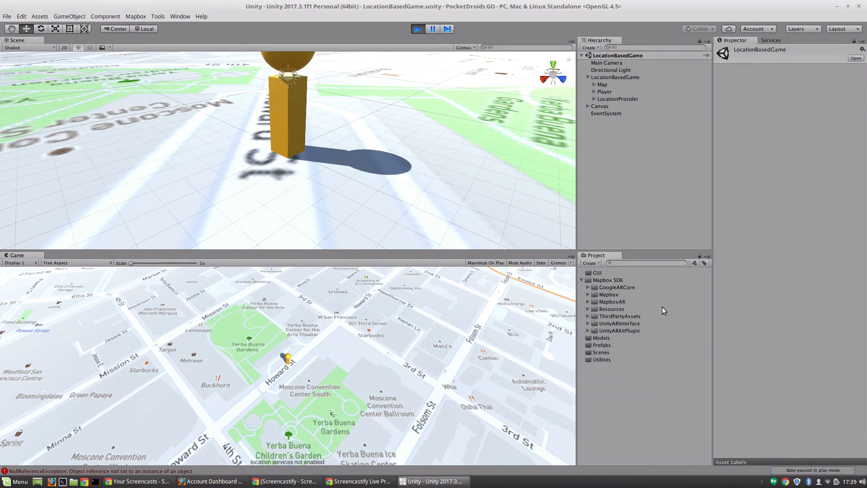
mouse_move(578, 281)
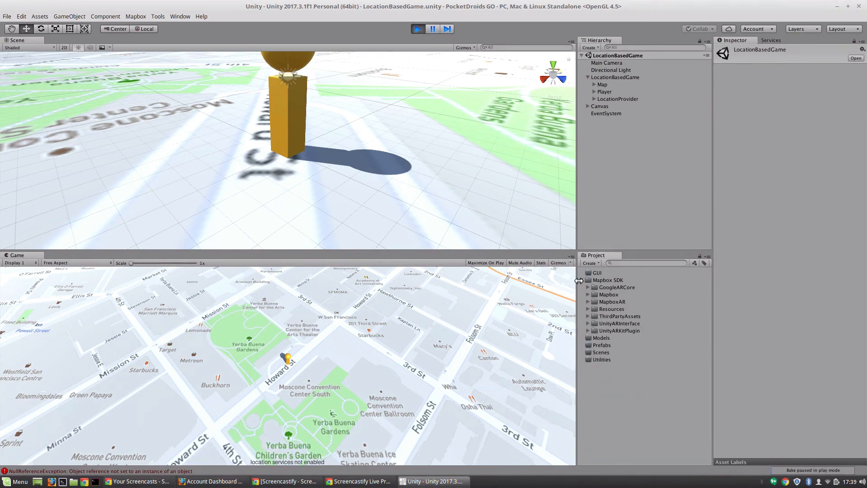
Step: Collapse the Mapbox SDK folder back to the six top-level asset folders
click(576, 280)
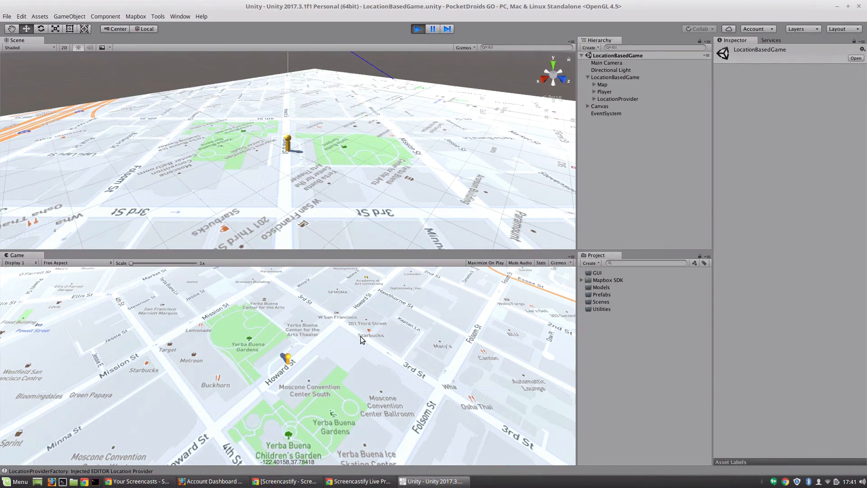
mouse_move(330, 348)
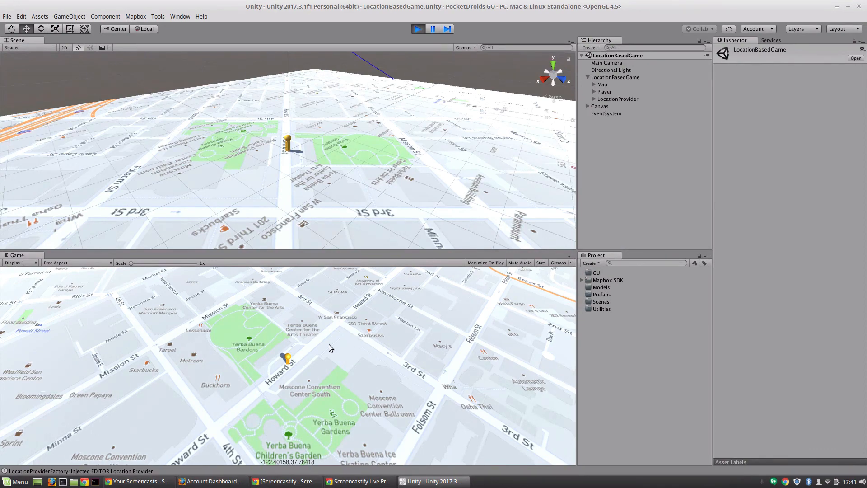
mouse_move(326, 353)
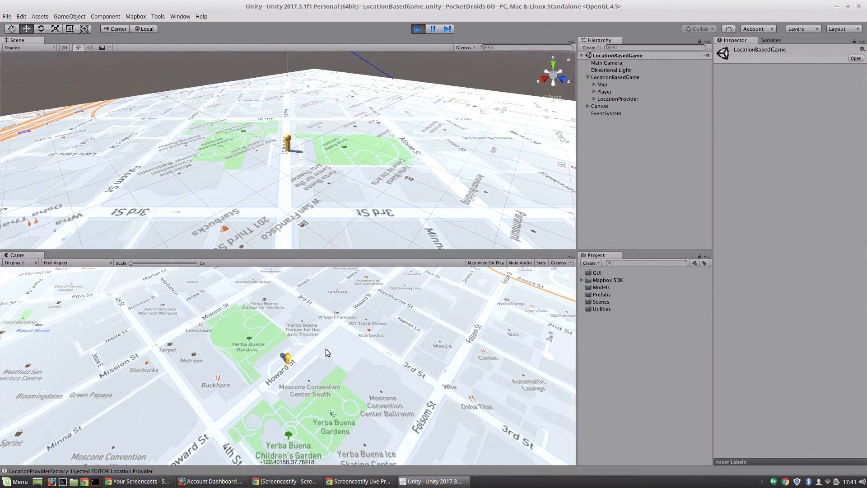
mouse_move(278, 364)
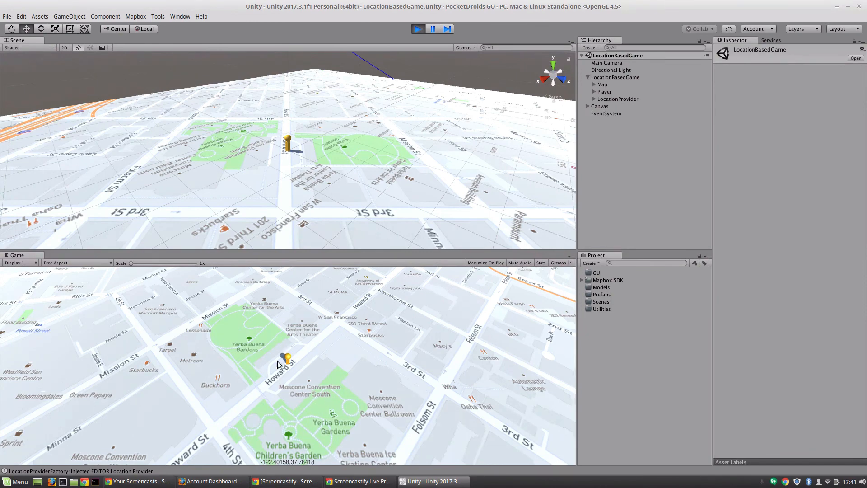
mouse_move(343, 374)
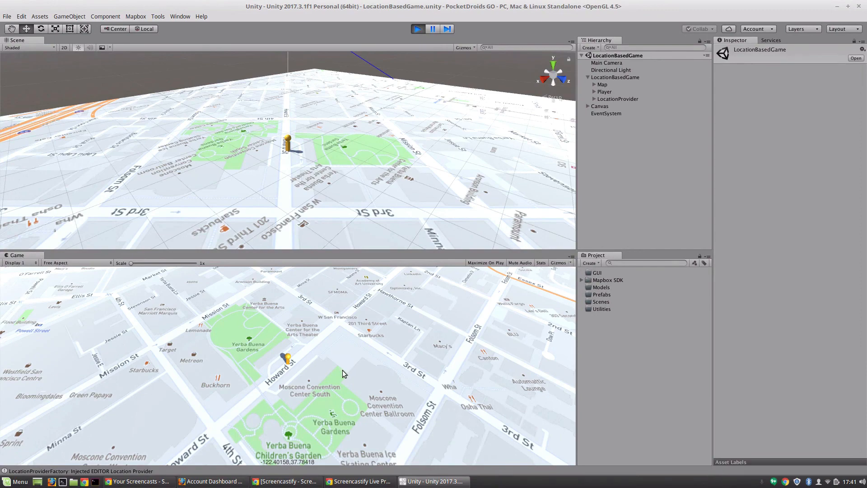